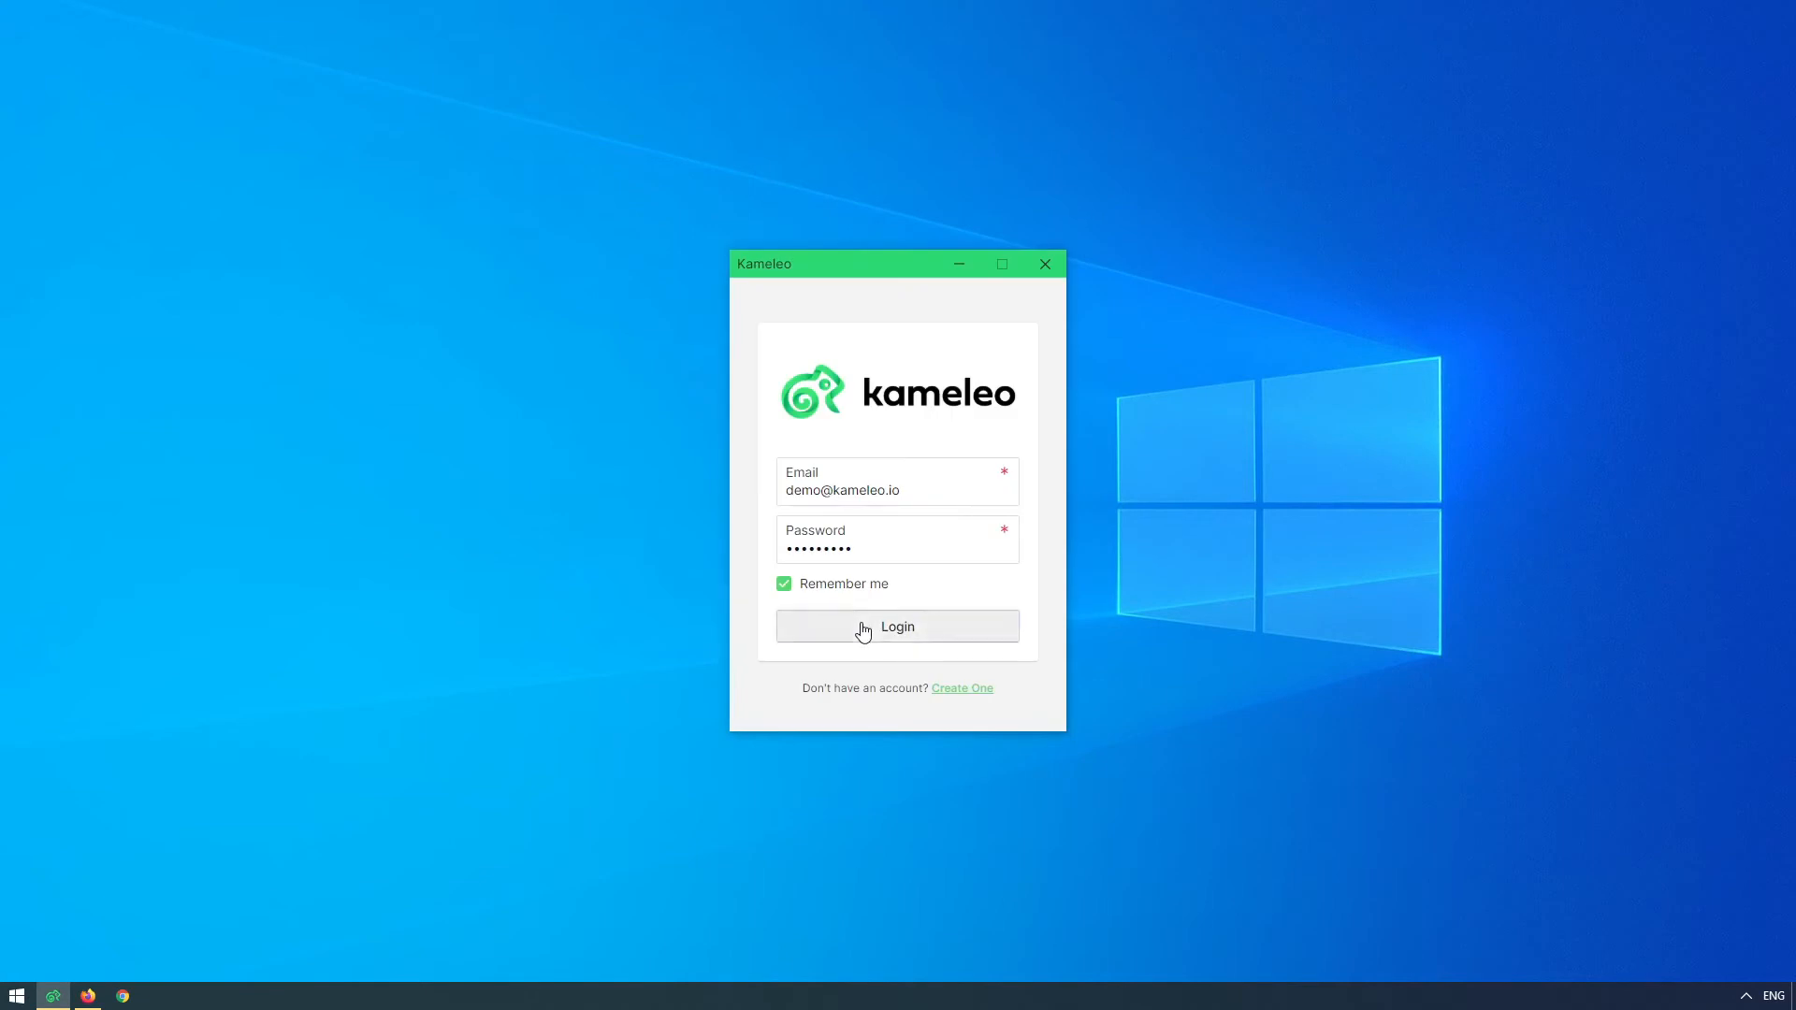
Step: Log in to Kameleo and start a new profile, scrolling the base profile list
click(897, 627)
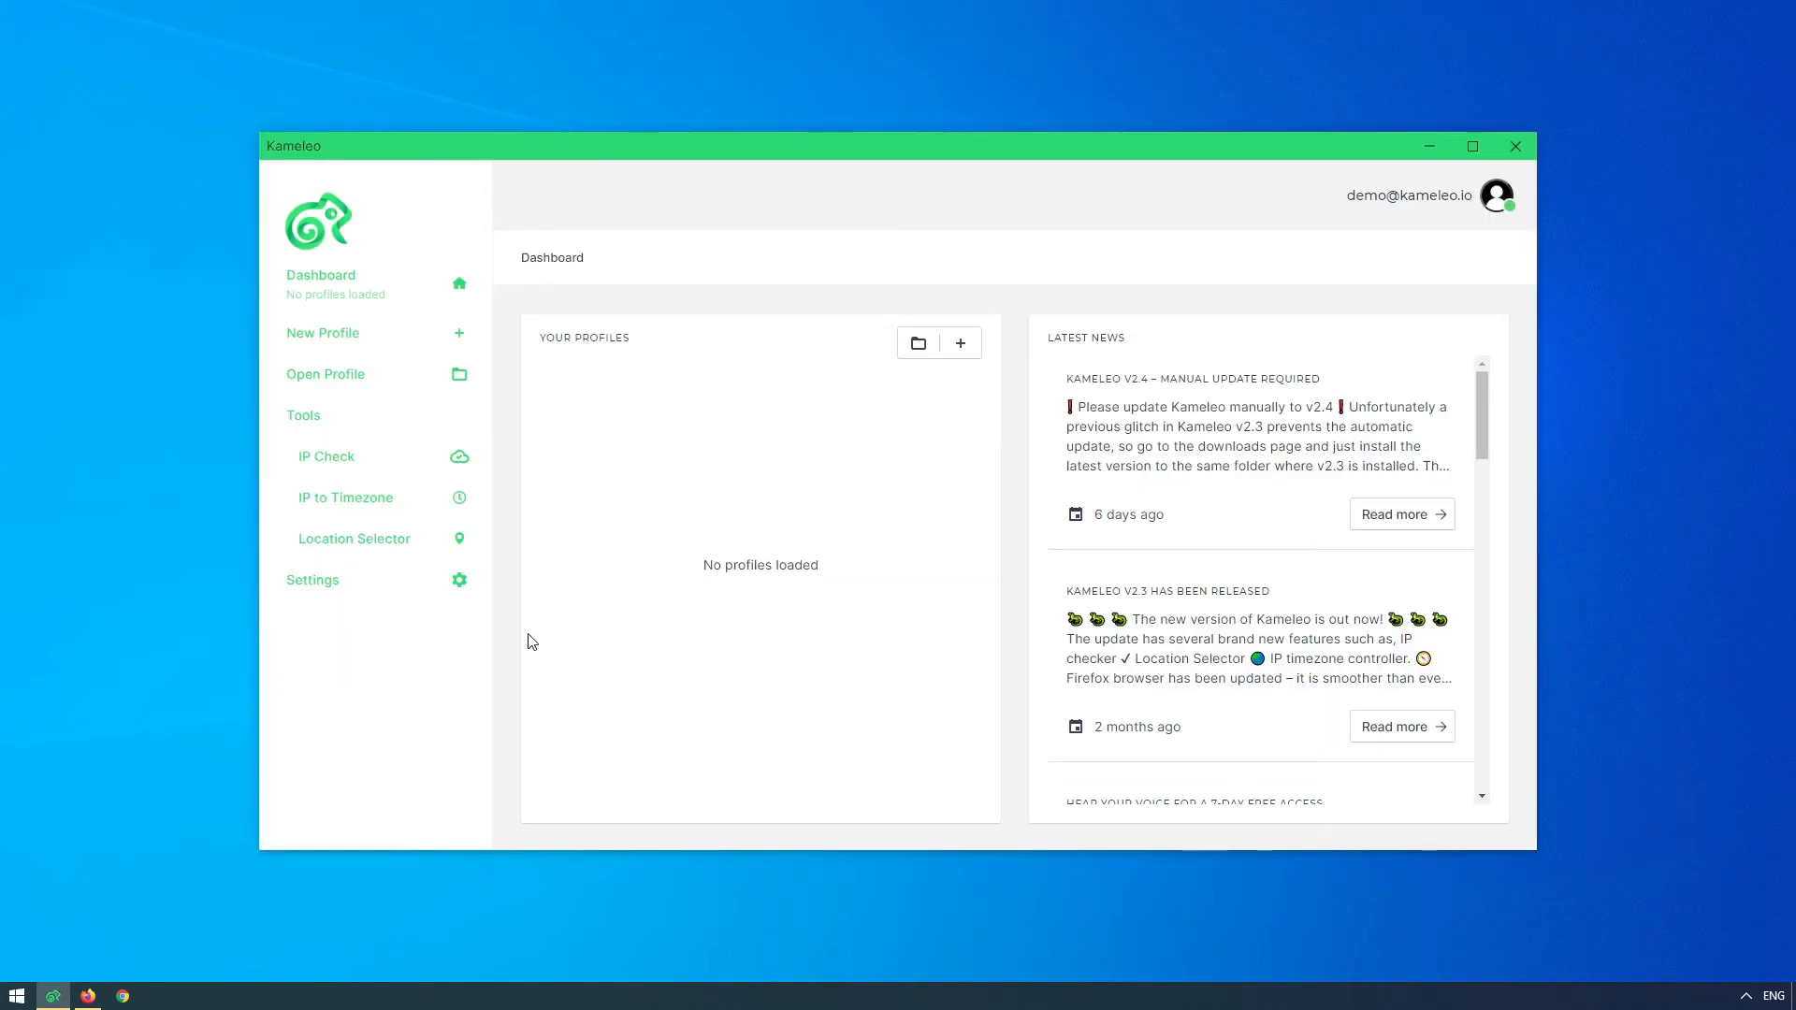
mouse_move(394, 344)
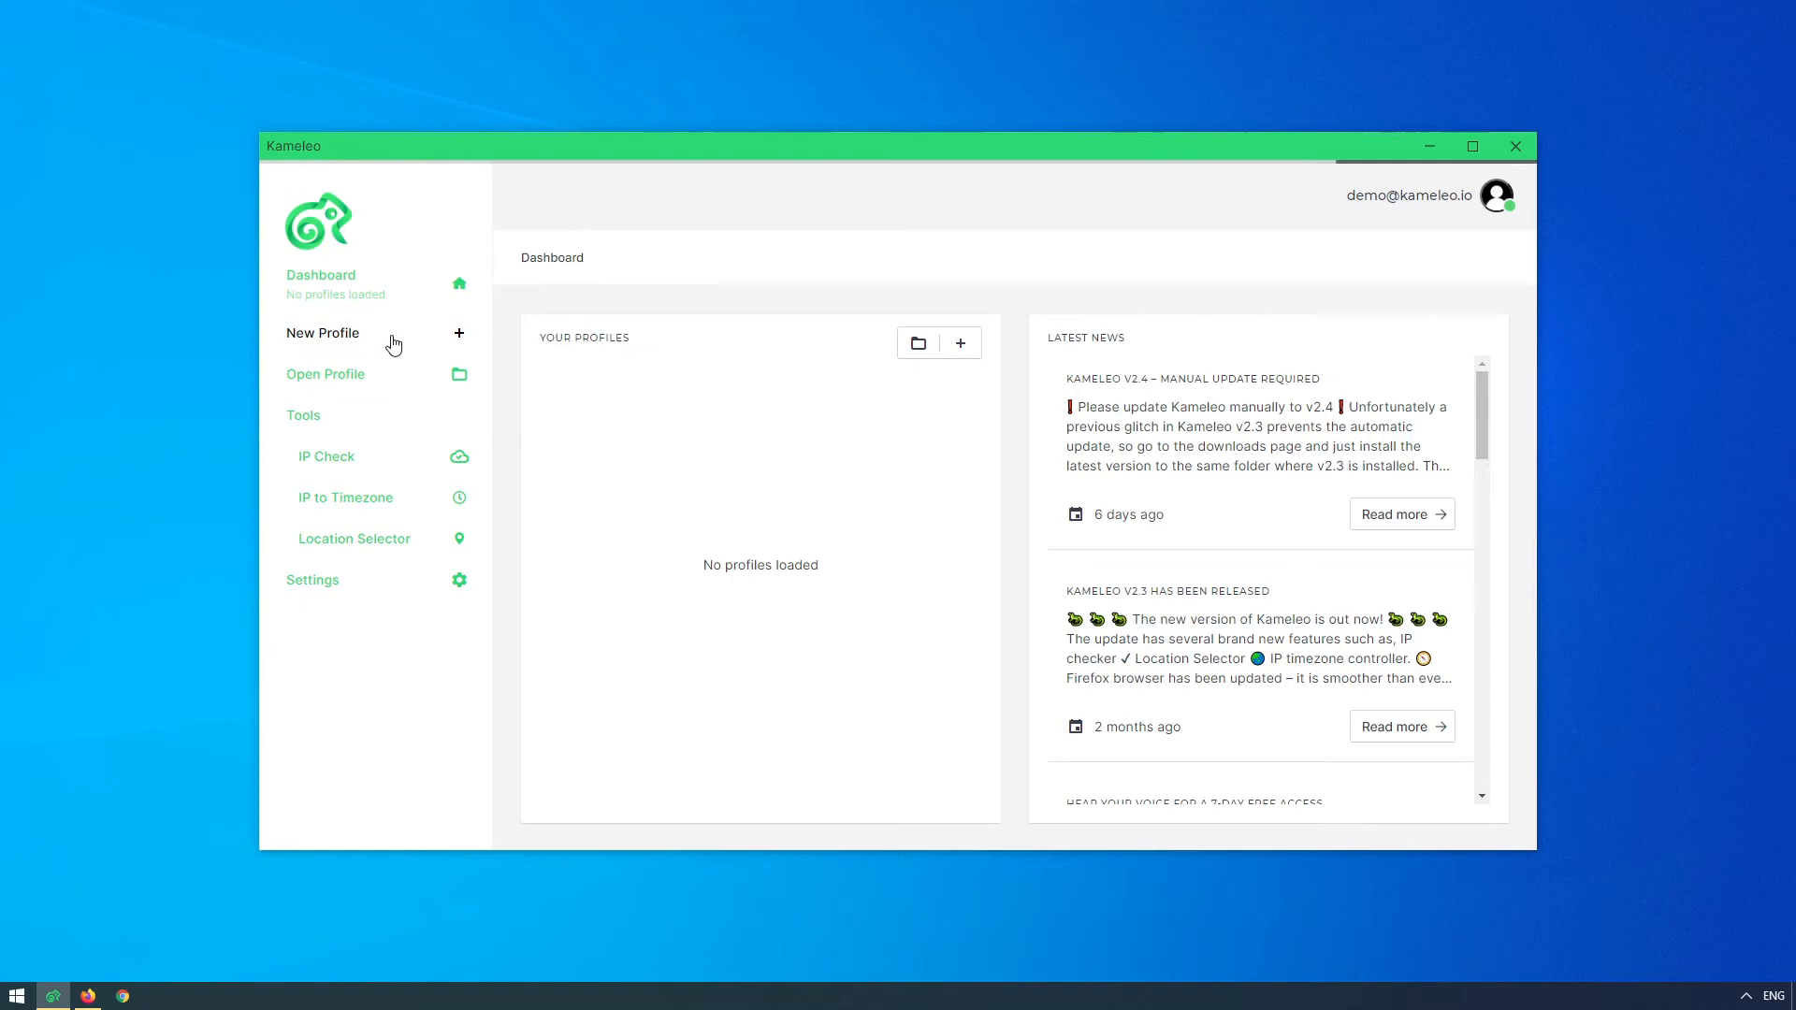
click(322, 333)
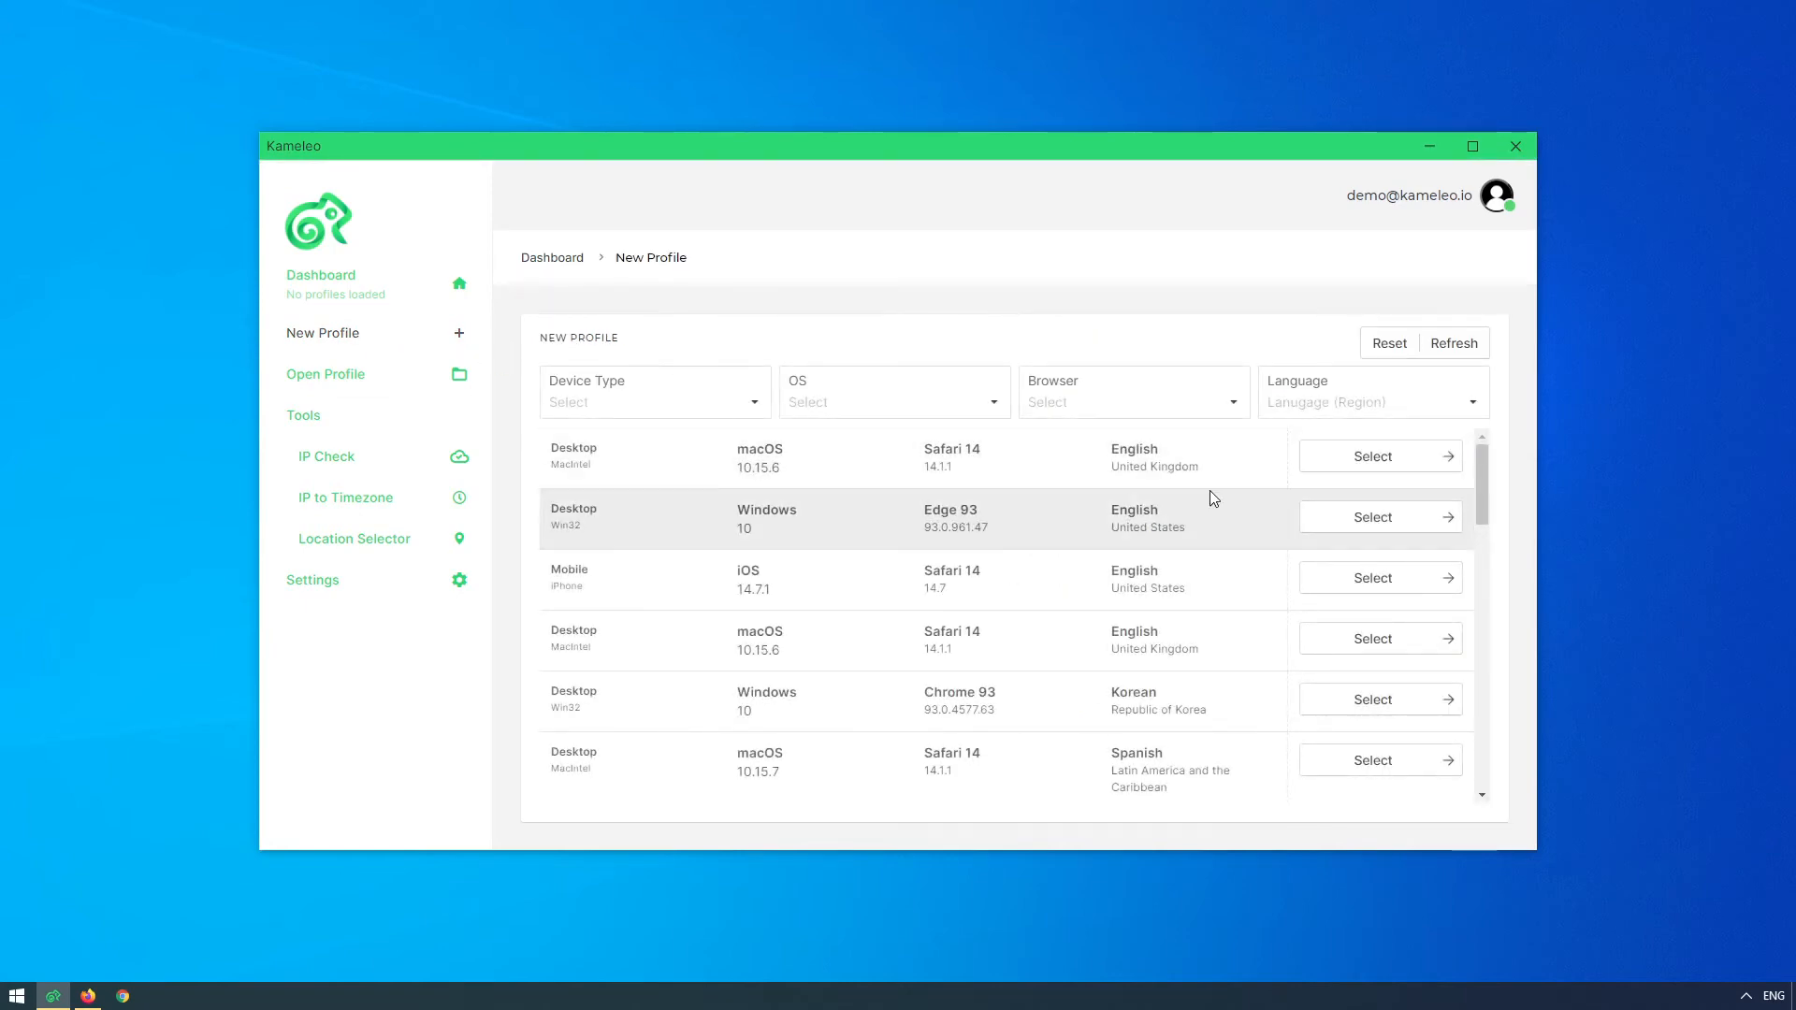
scroll(down, 3)
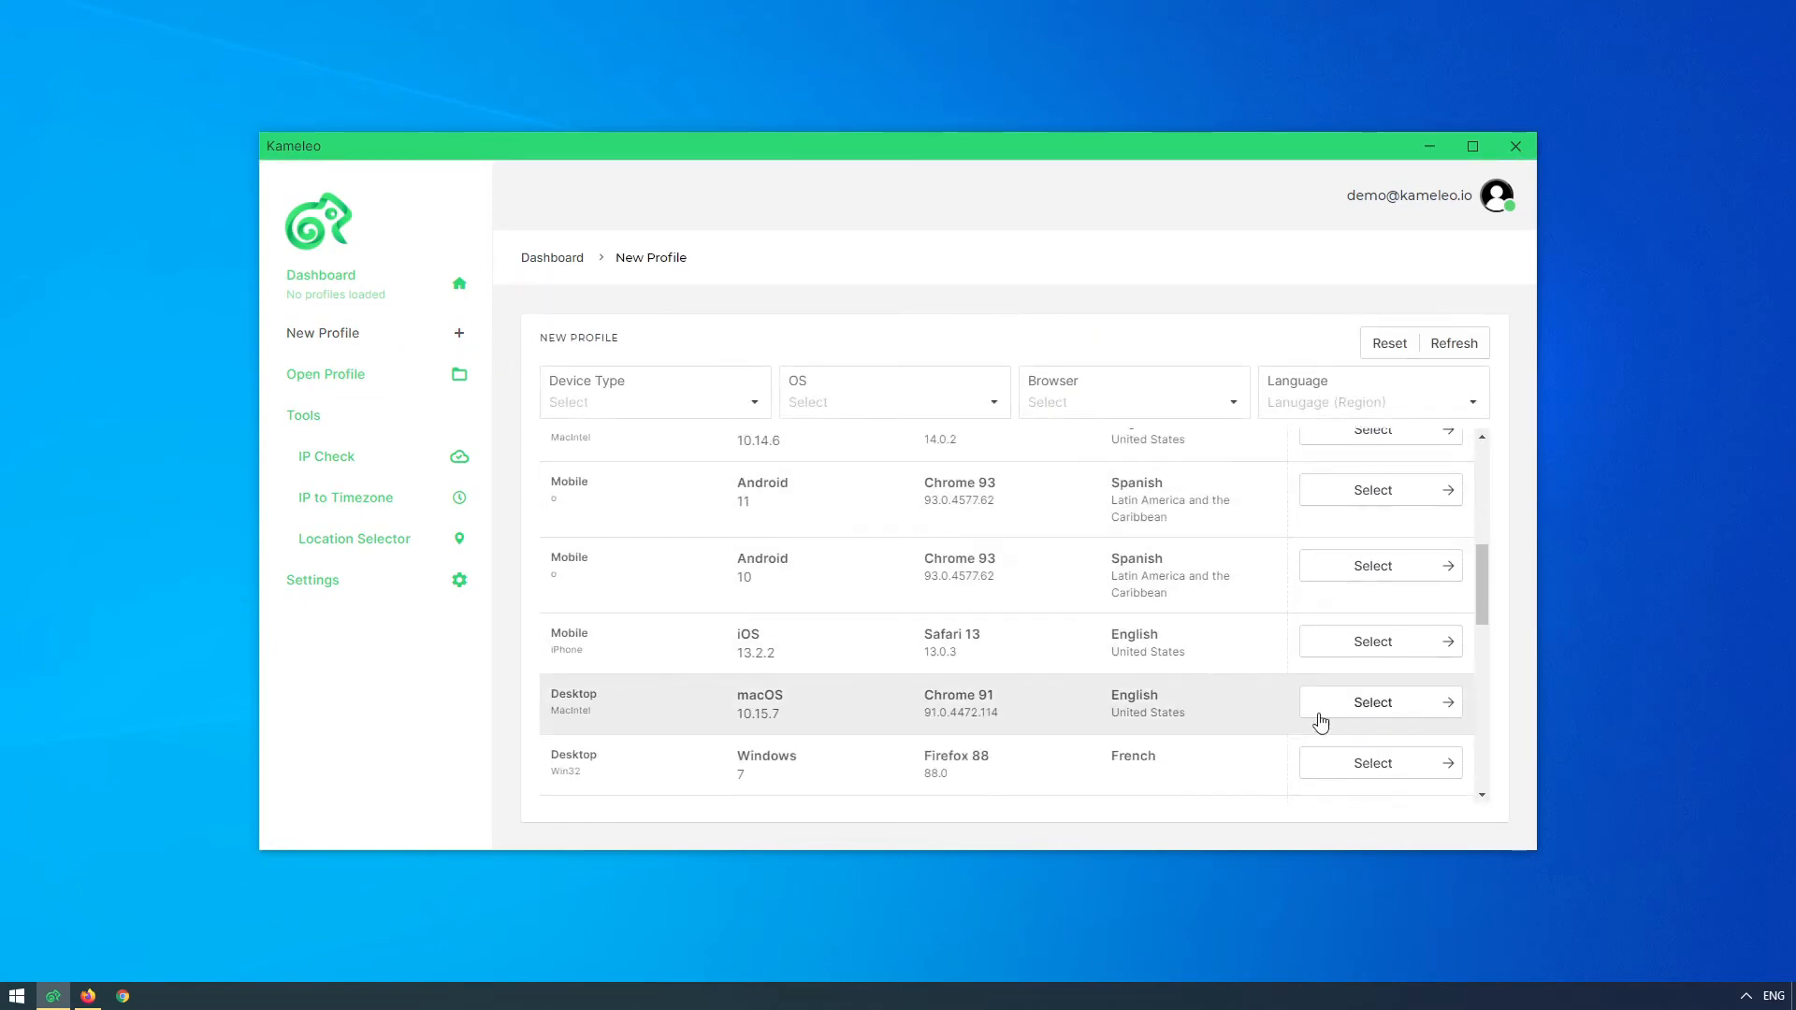
Step: Choose the Desktop macOS 10.15.7 Chrome 91 English (US) base profile with HTTP proxy type
click(1371, 702)
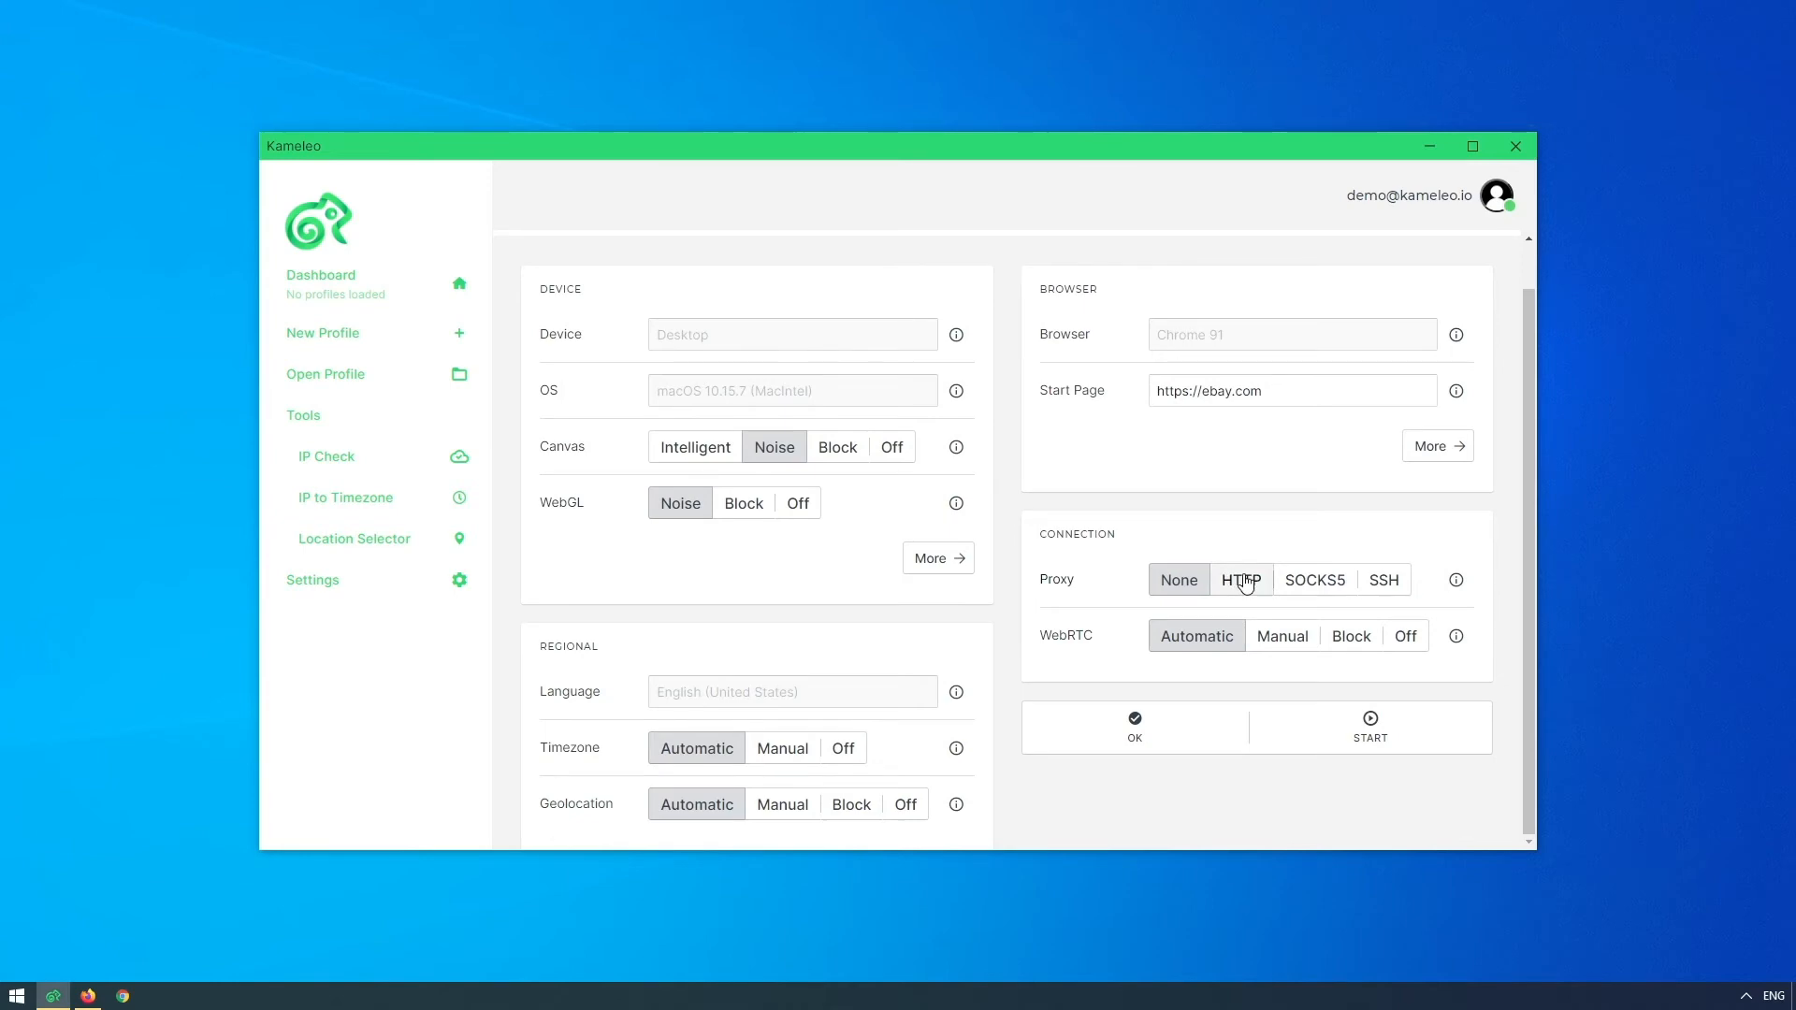
click(1240, 578)
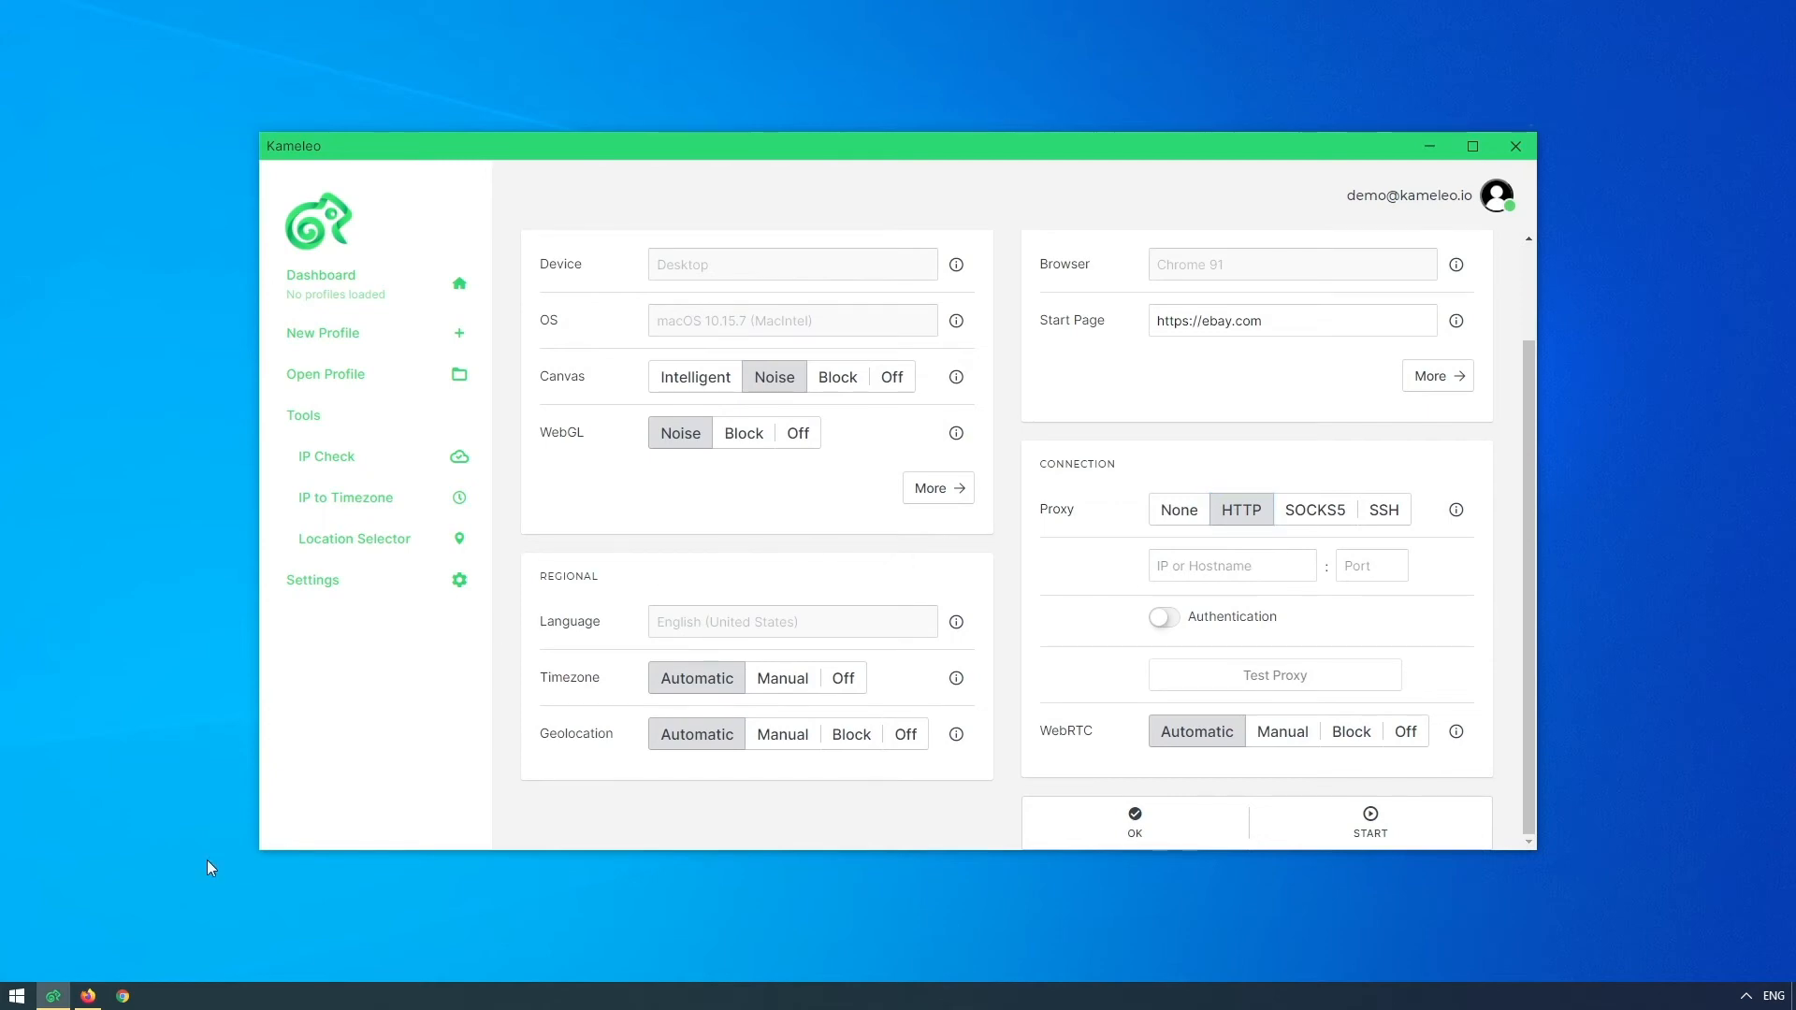
Step: Switch to Firefox showing the Bright Data Proxies > Zones page
click(121, 994)
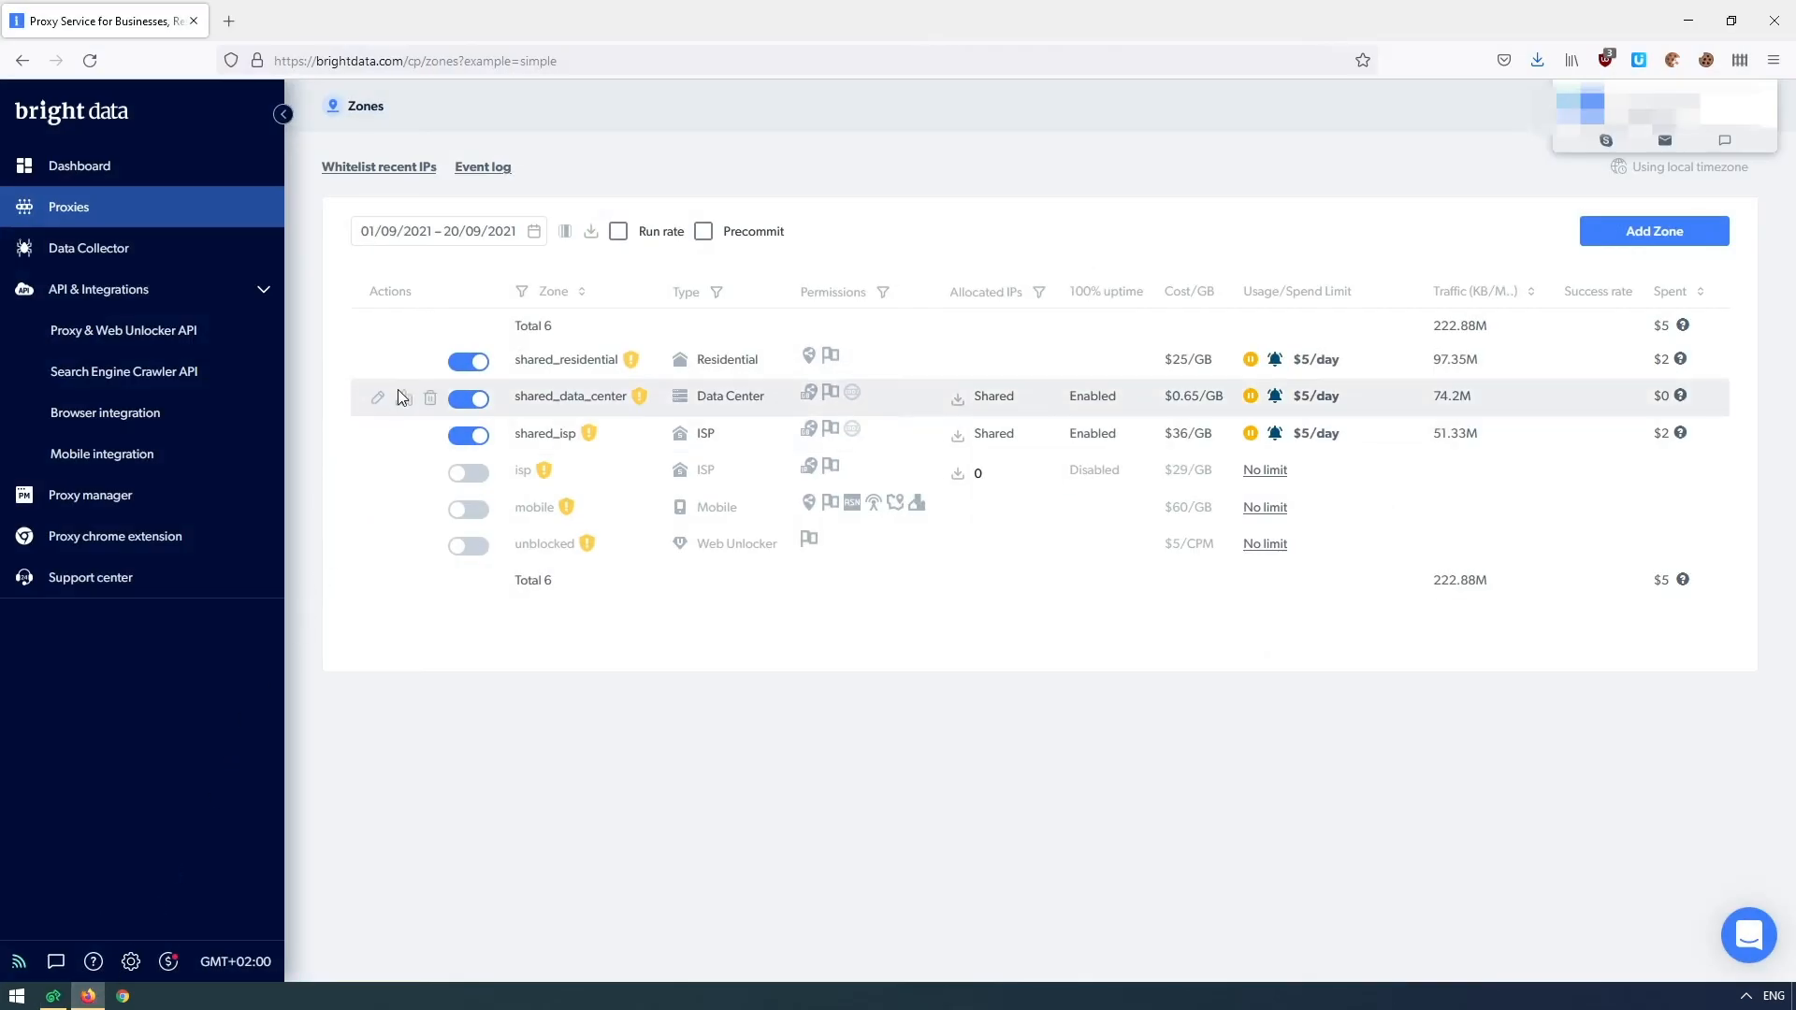
mouse_move(561, 359)
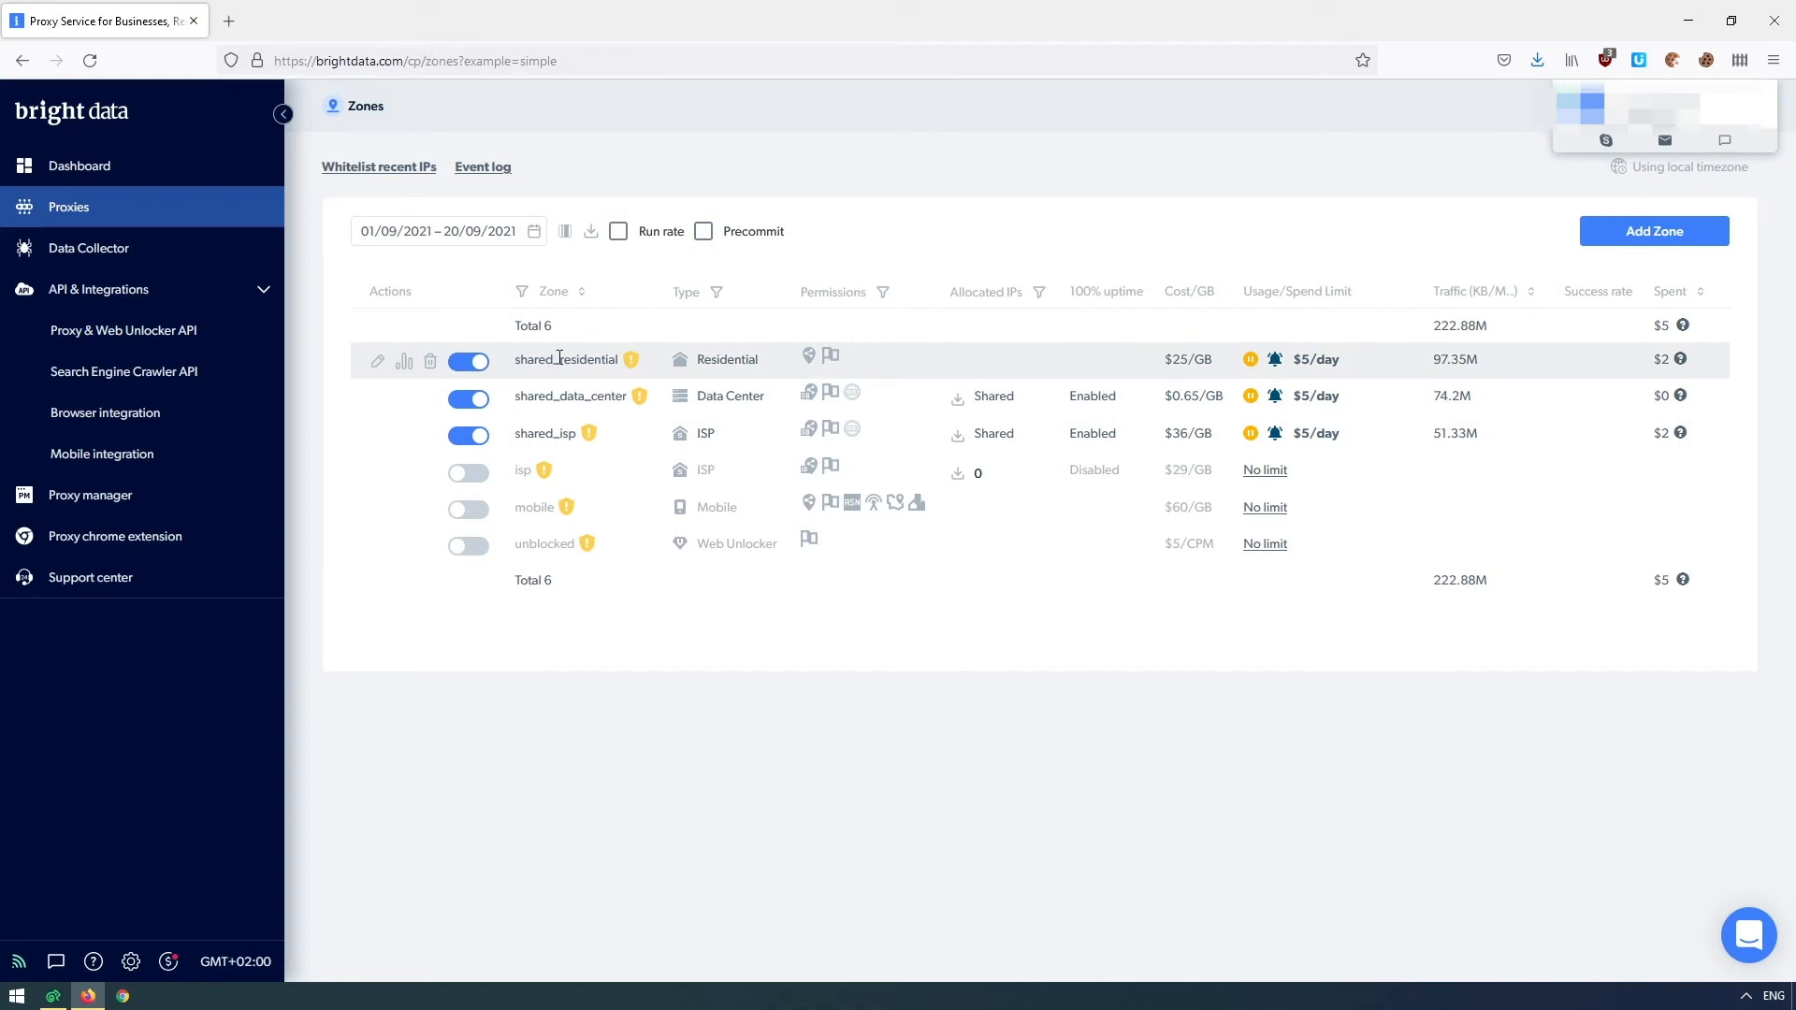
mouse_move(562, 395)
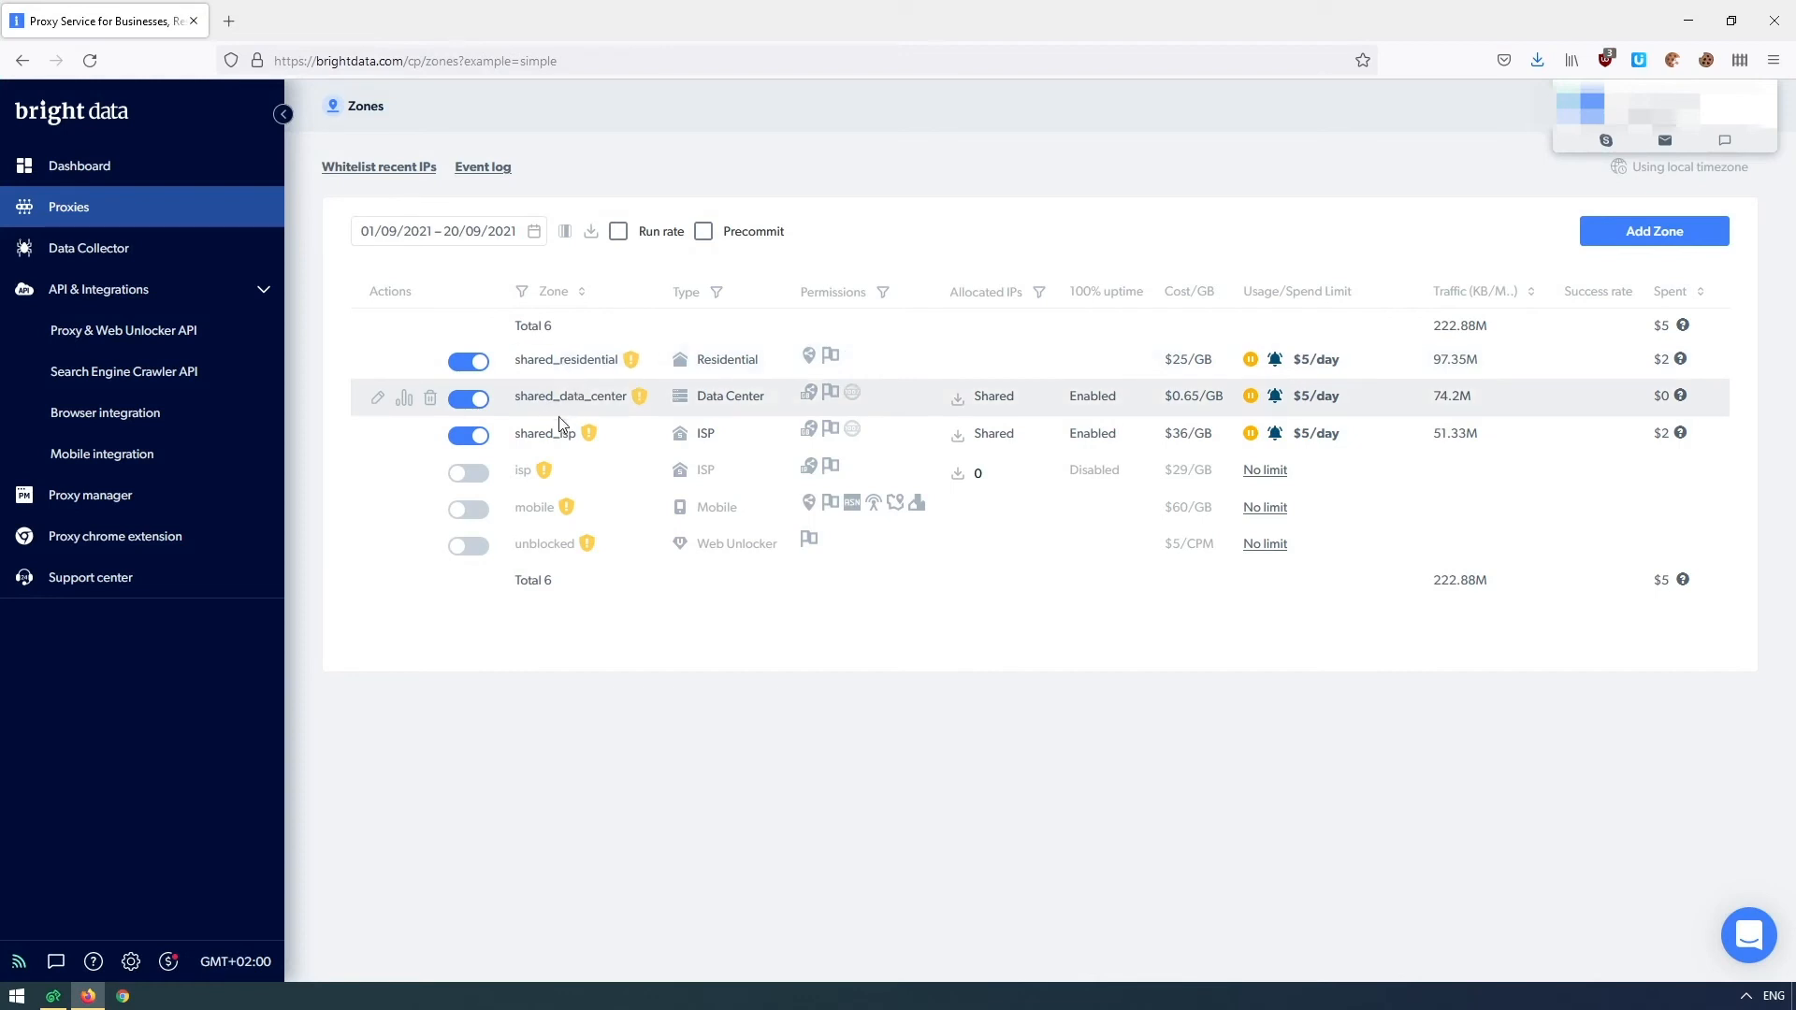
mouse_move(495, 352)
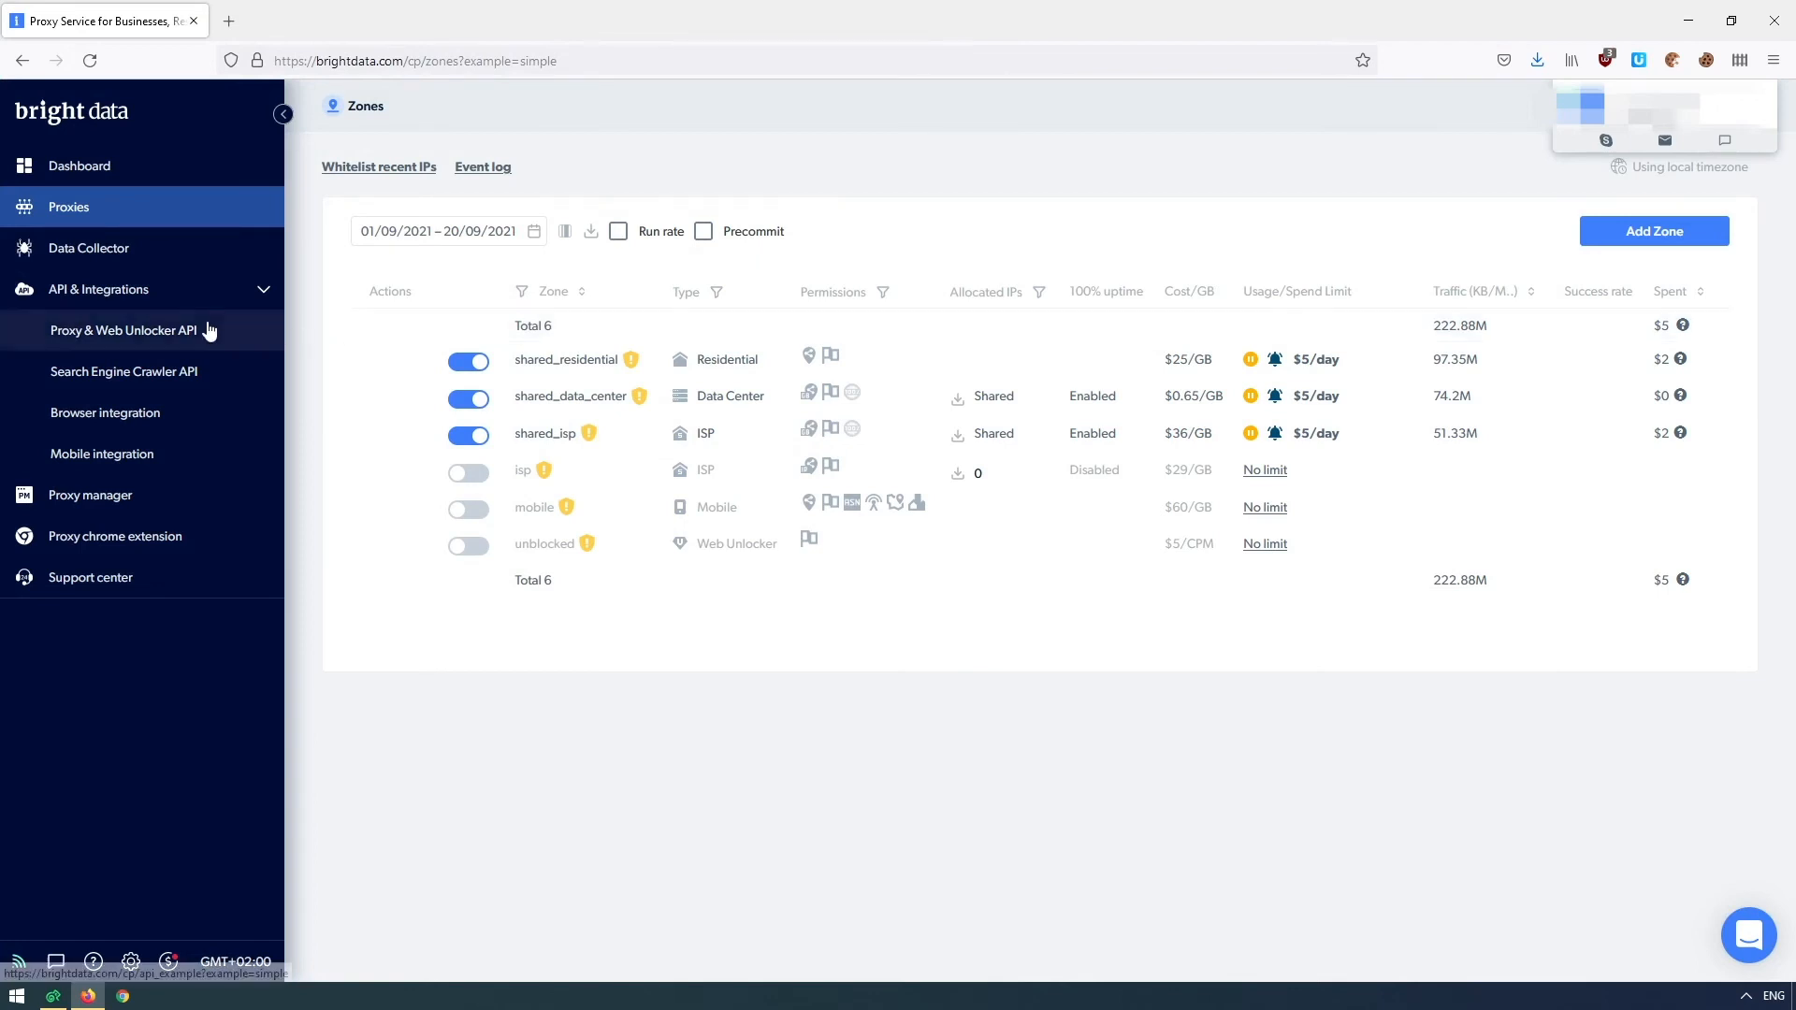
Step: Show shared_isp zone settings with United States exit country and select the proxy hostname
click(123, 330)
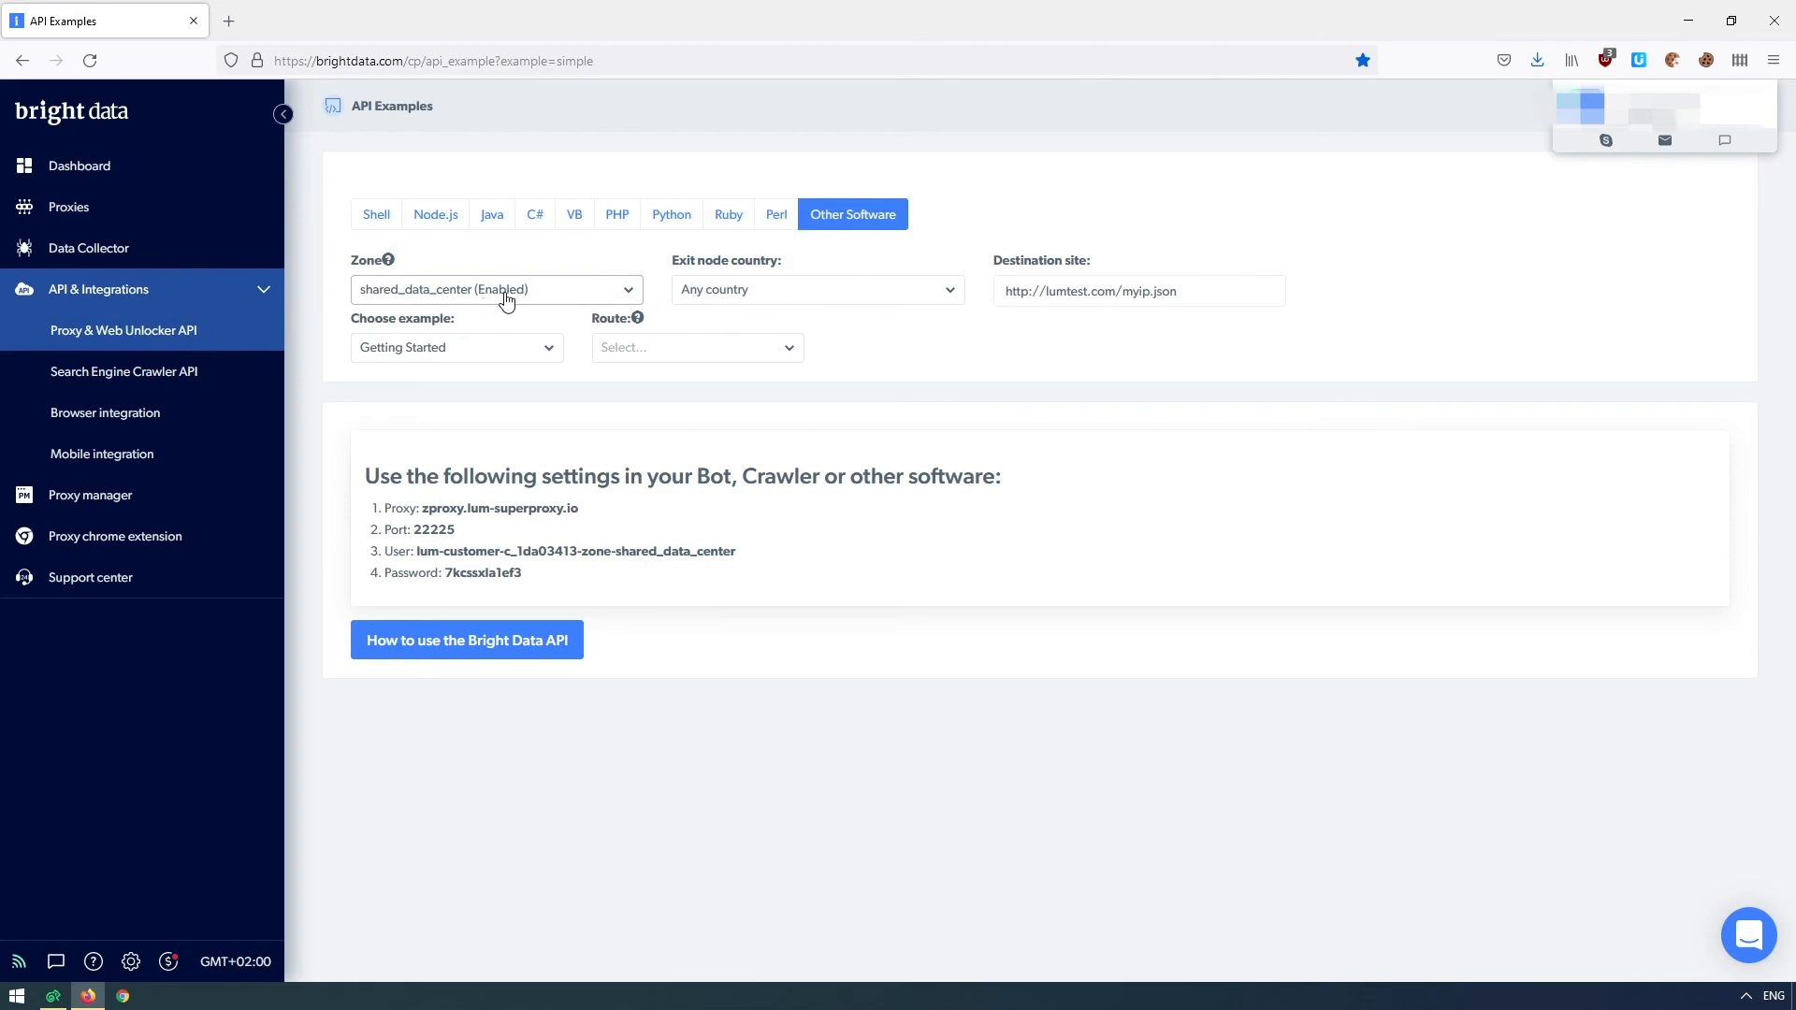
click(495, 289)
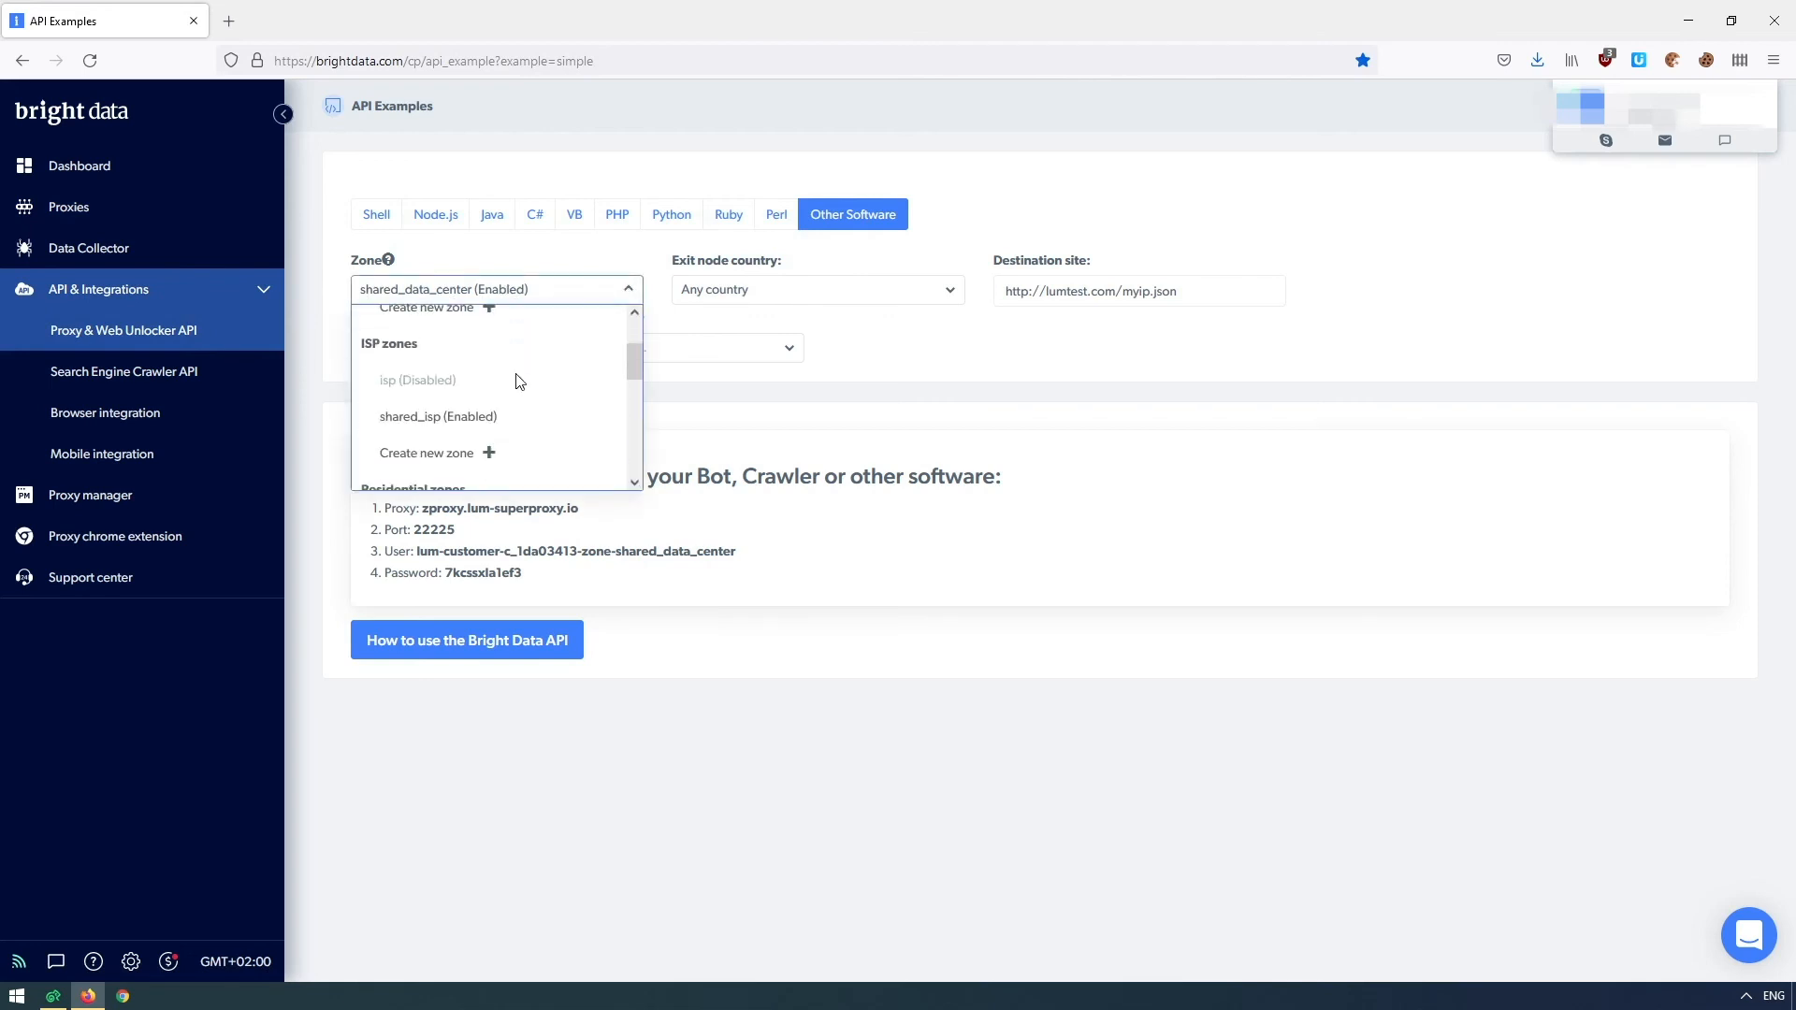
click(438, 415)
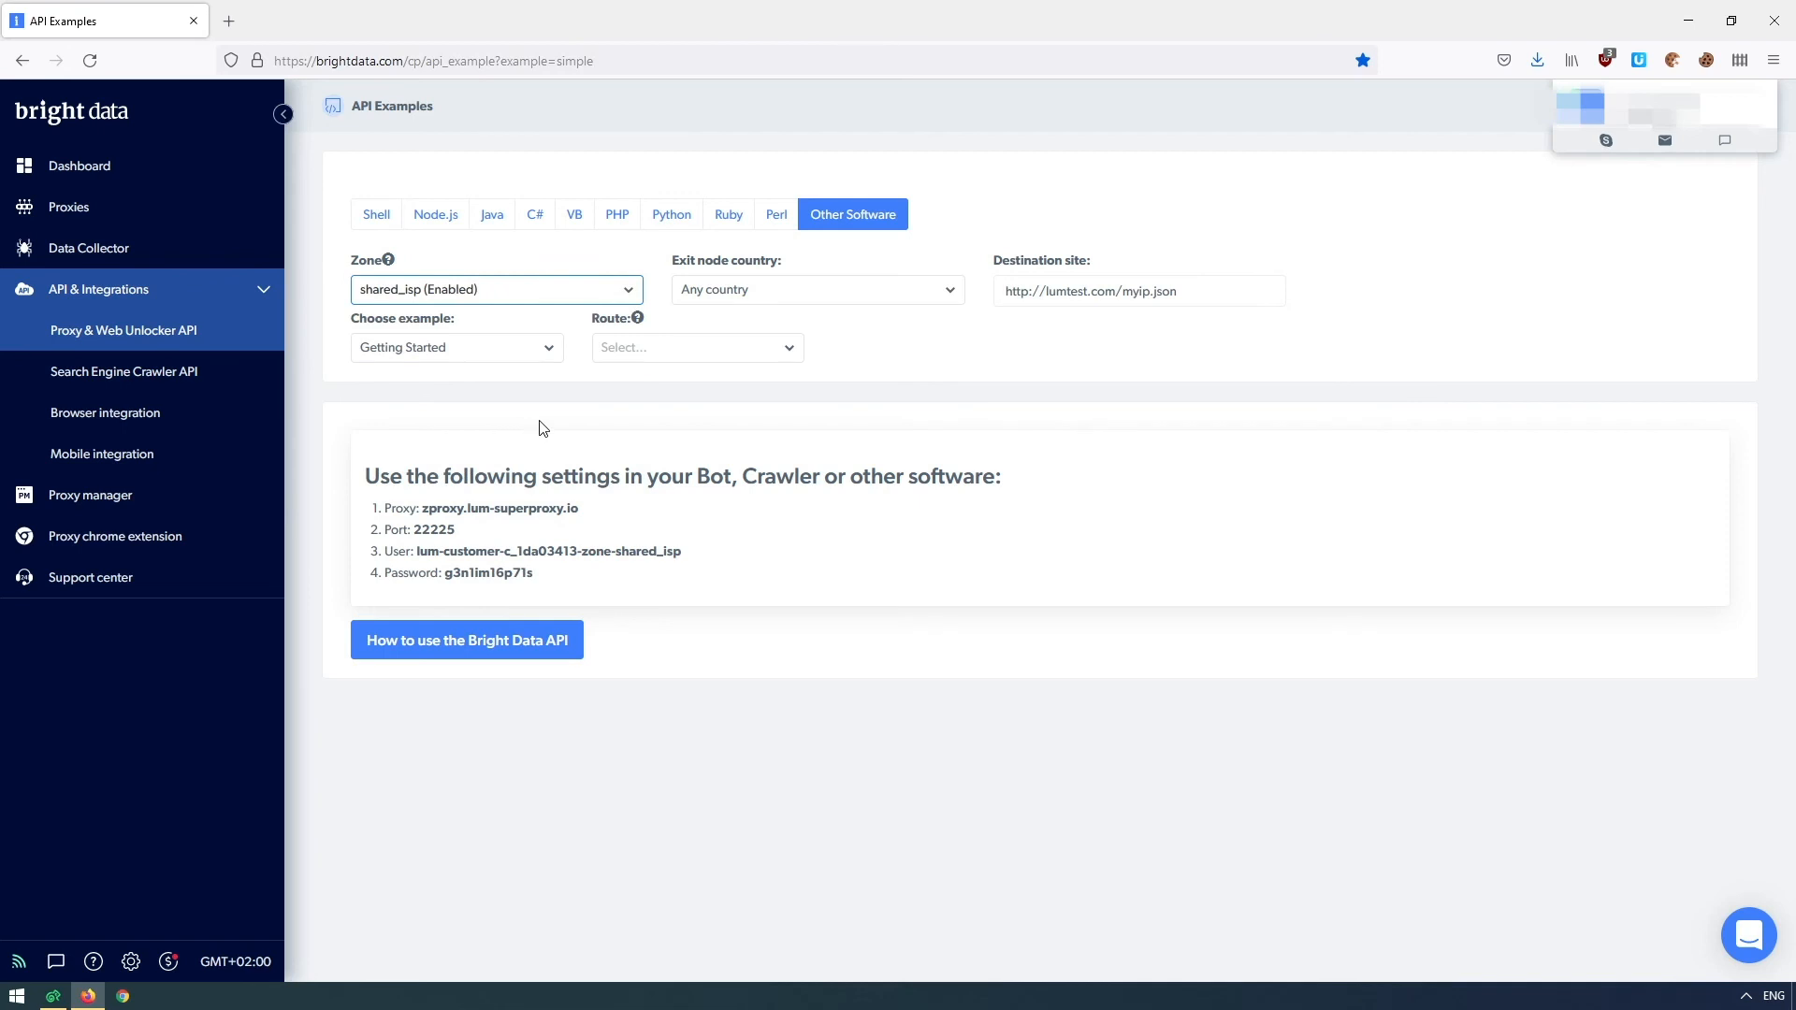
click(815, 289)
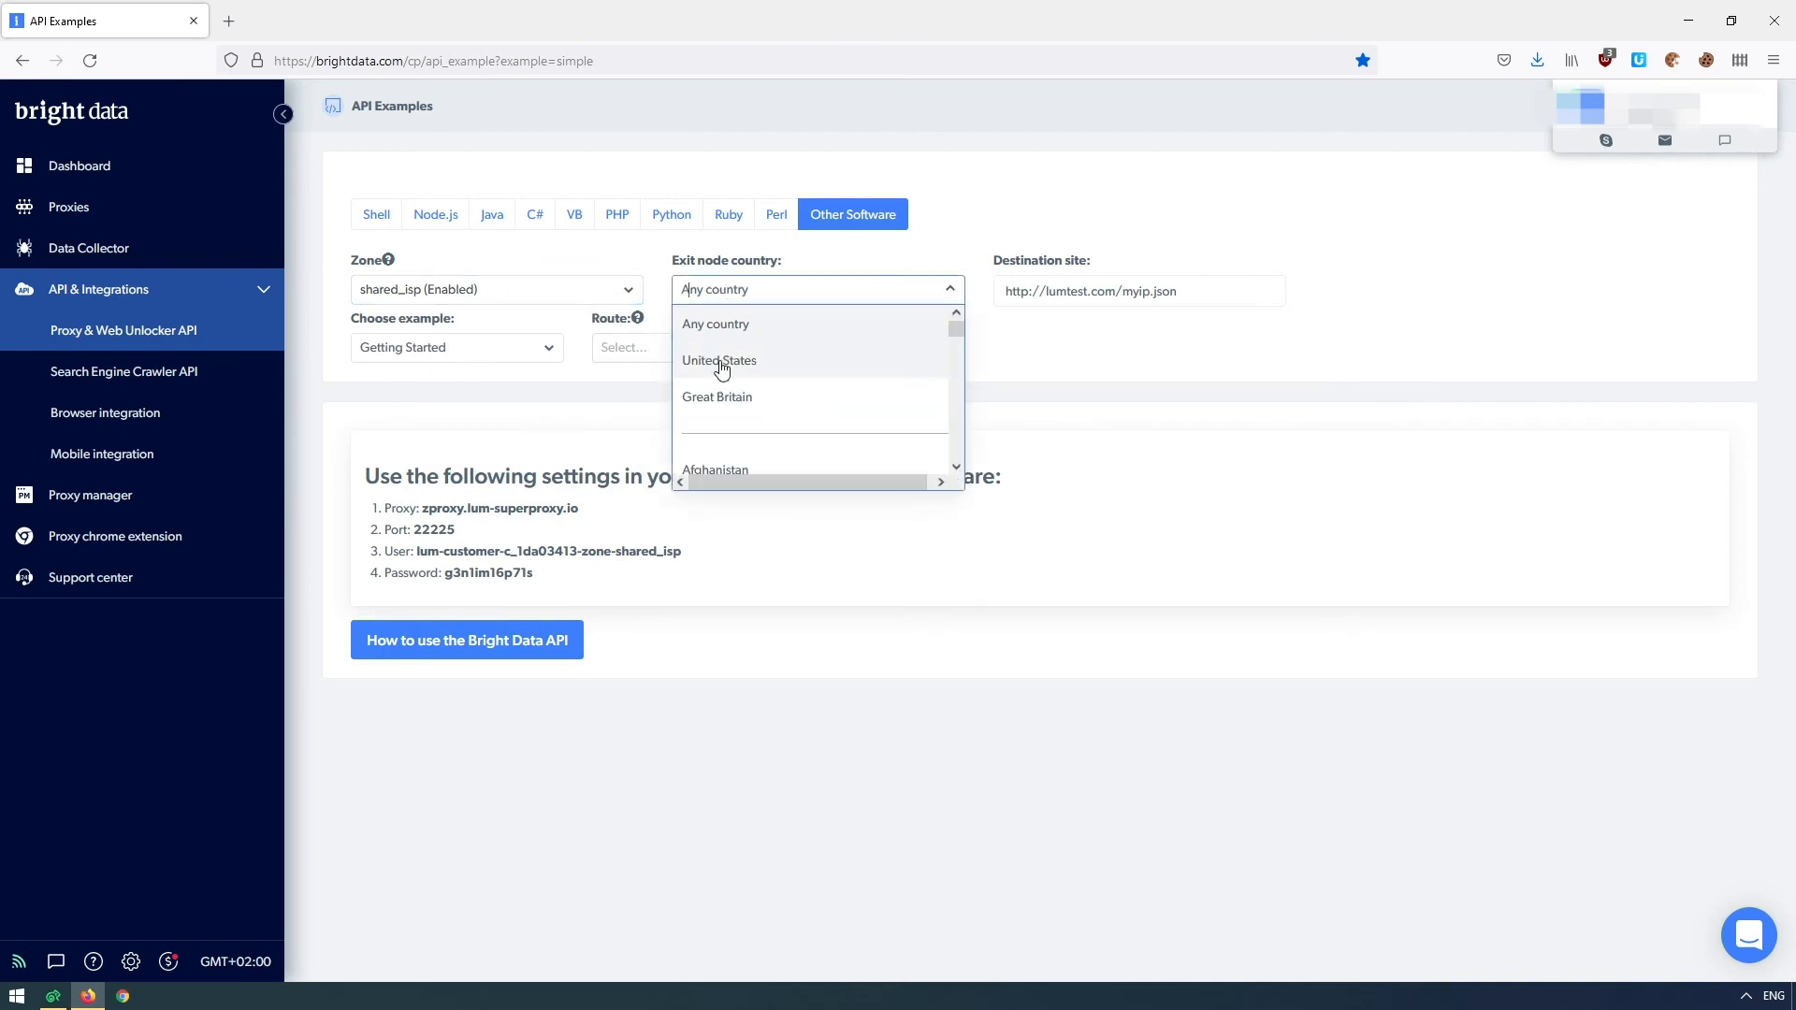
click(720, 360)
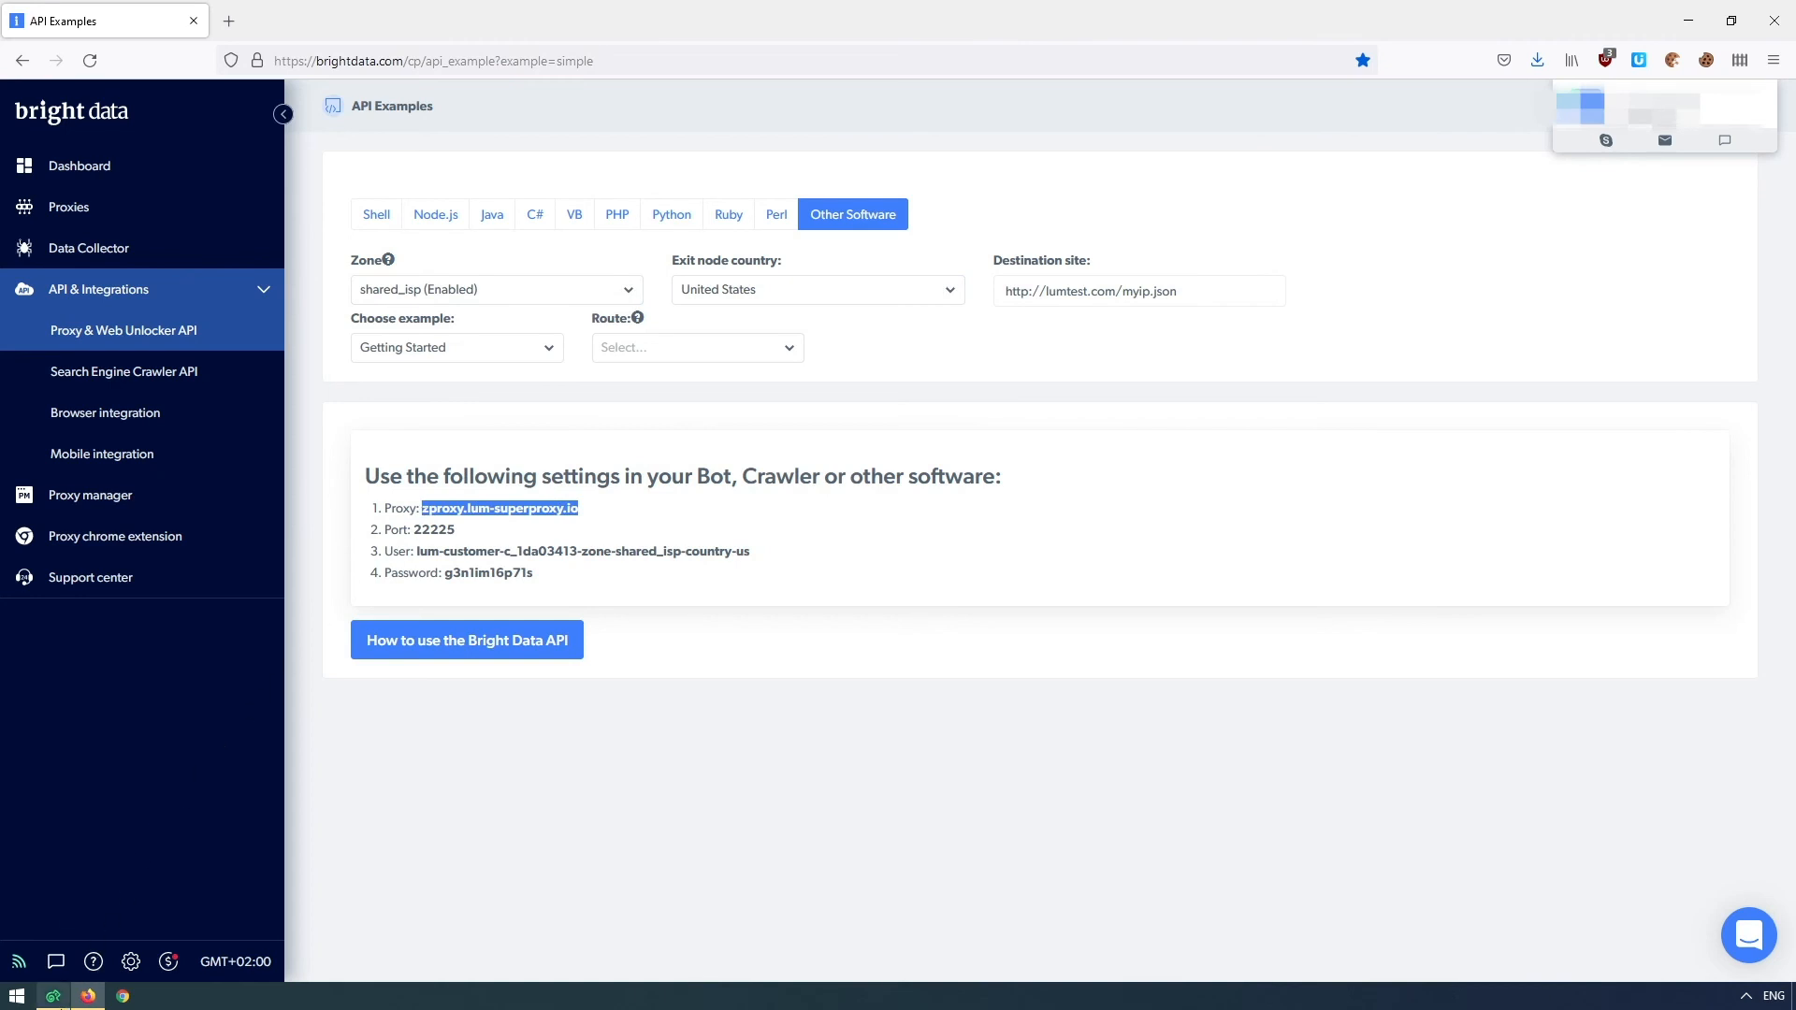
mouse_move(1640, 579)
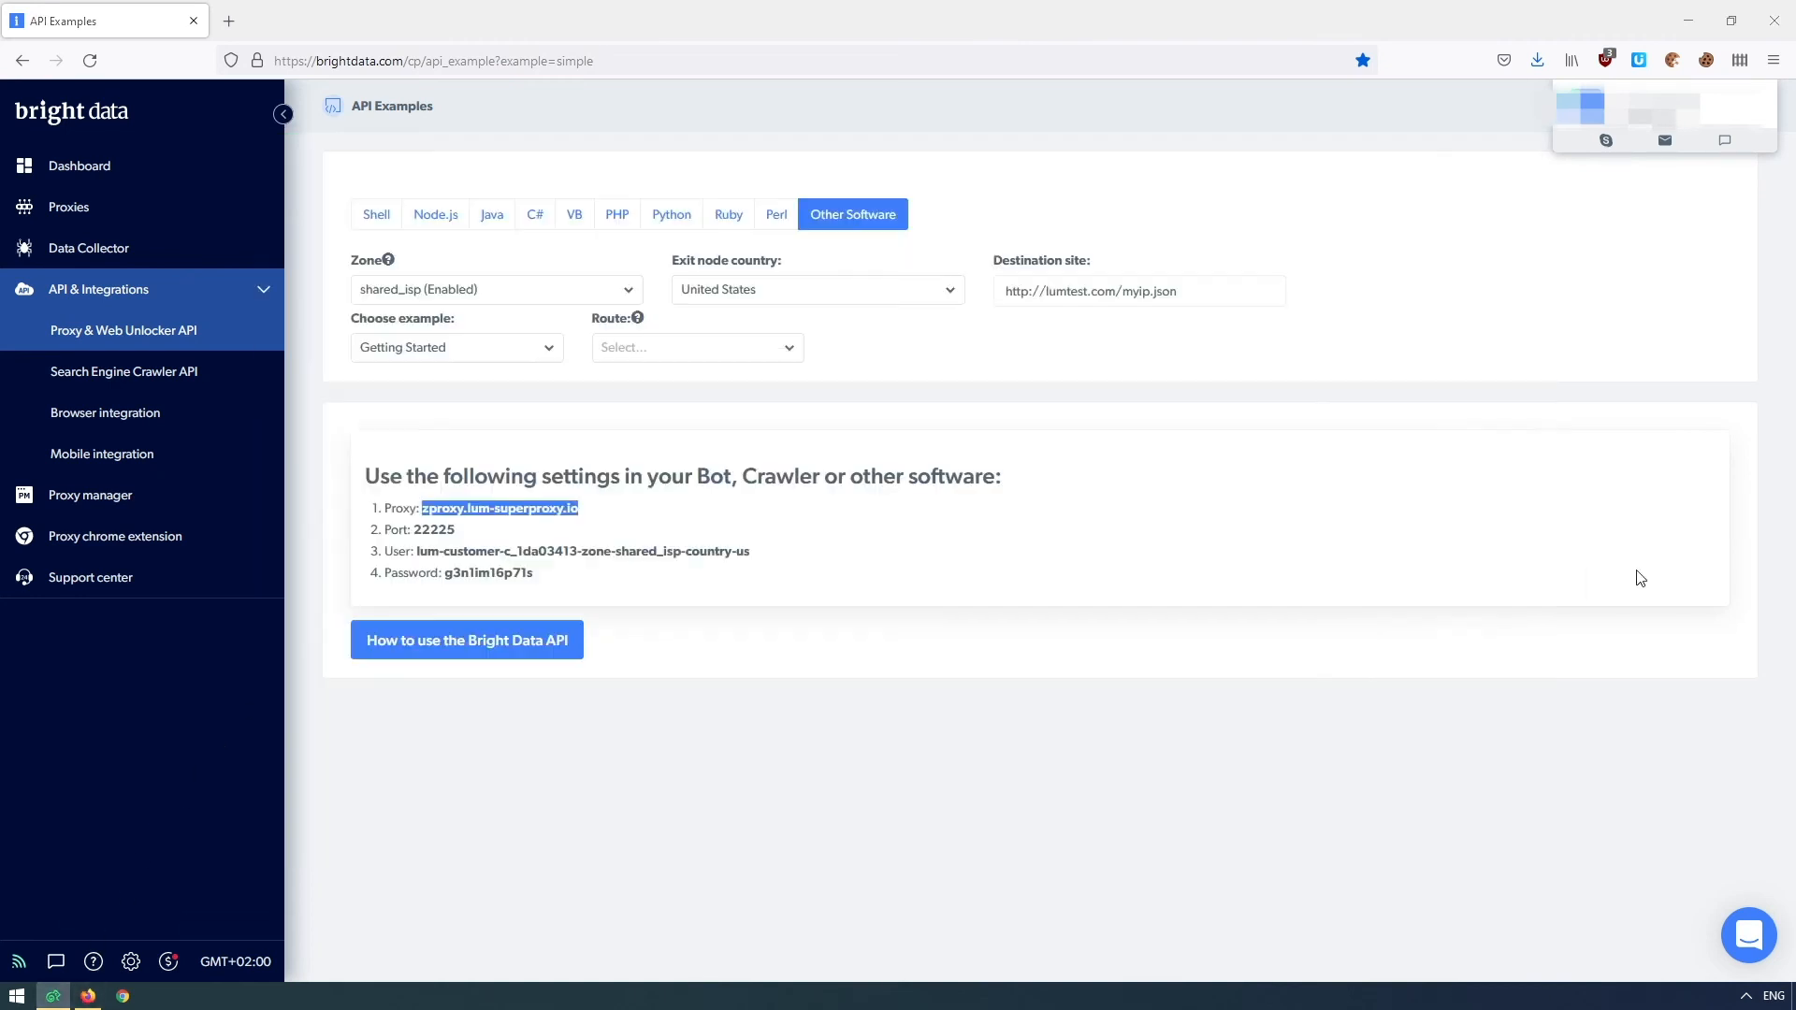
double_click(433, 529)
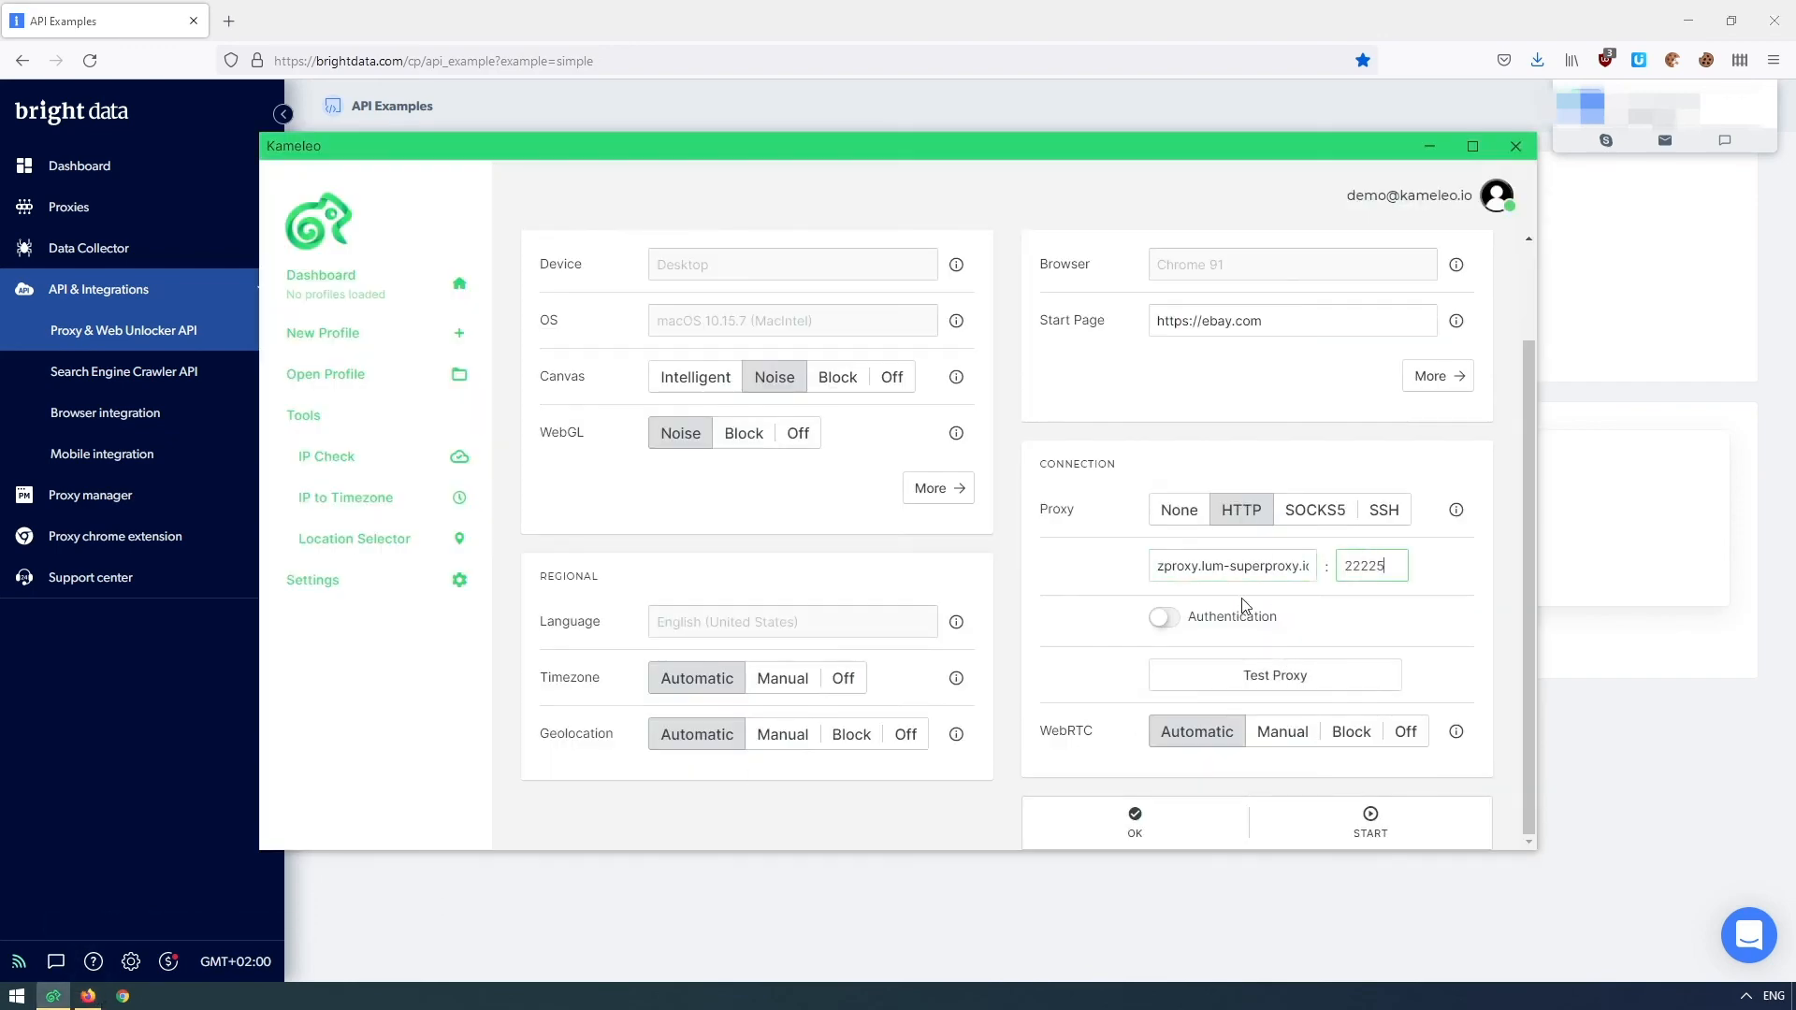
Step: Enable proxy authentication with the Bright Data credentials and start the profile's browser
click(1164, 617)
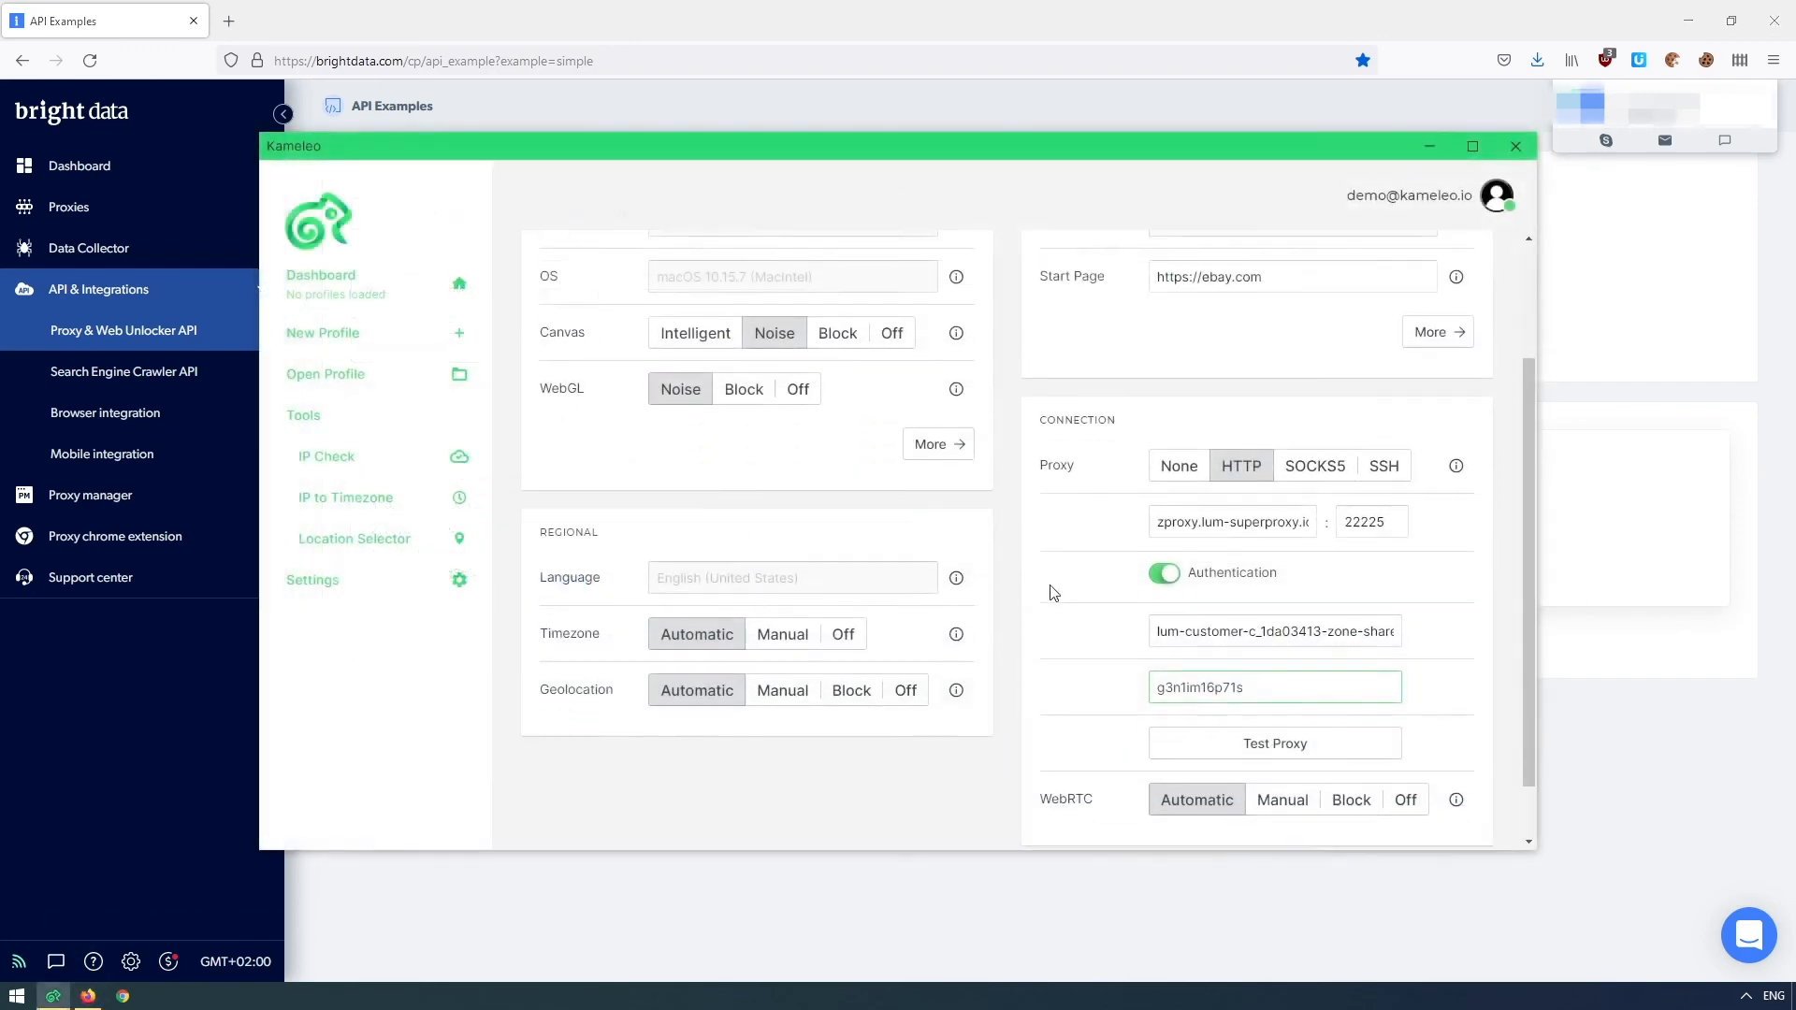
scroll(down, 3)
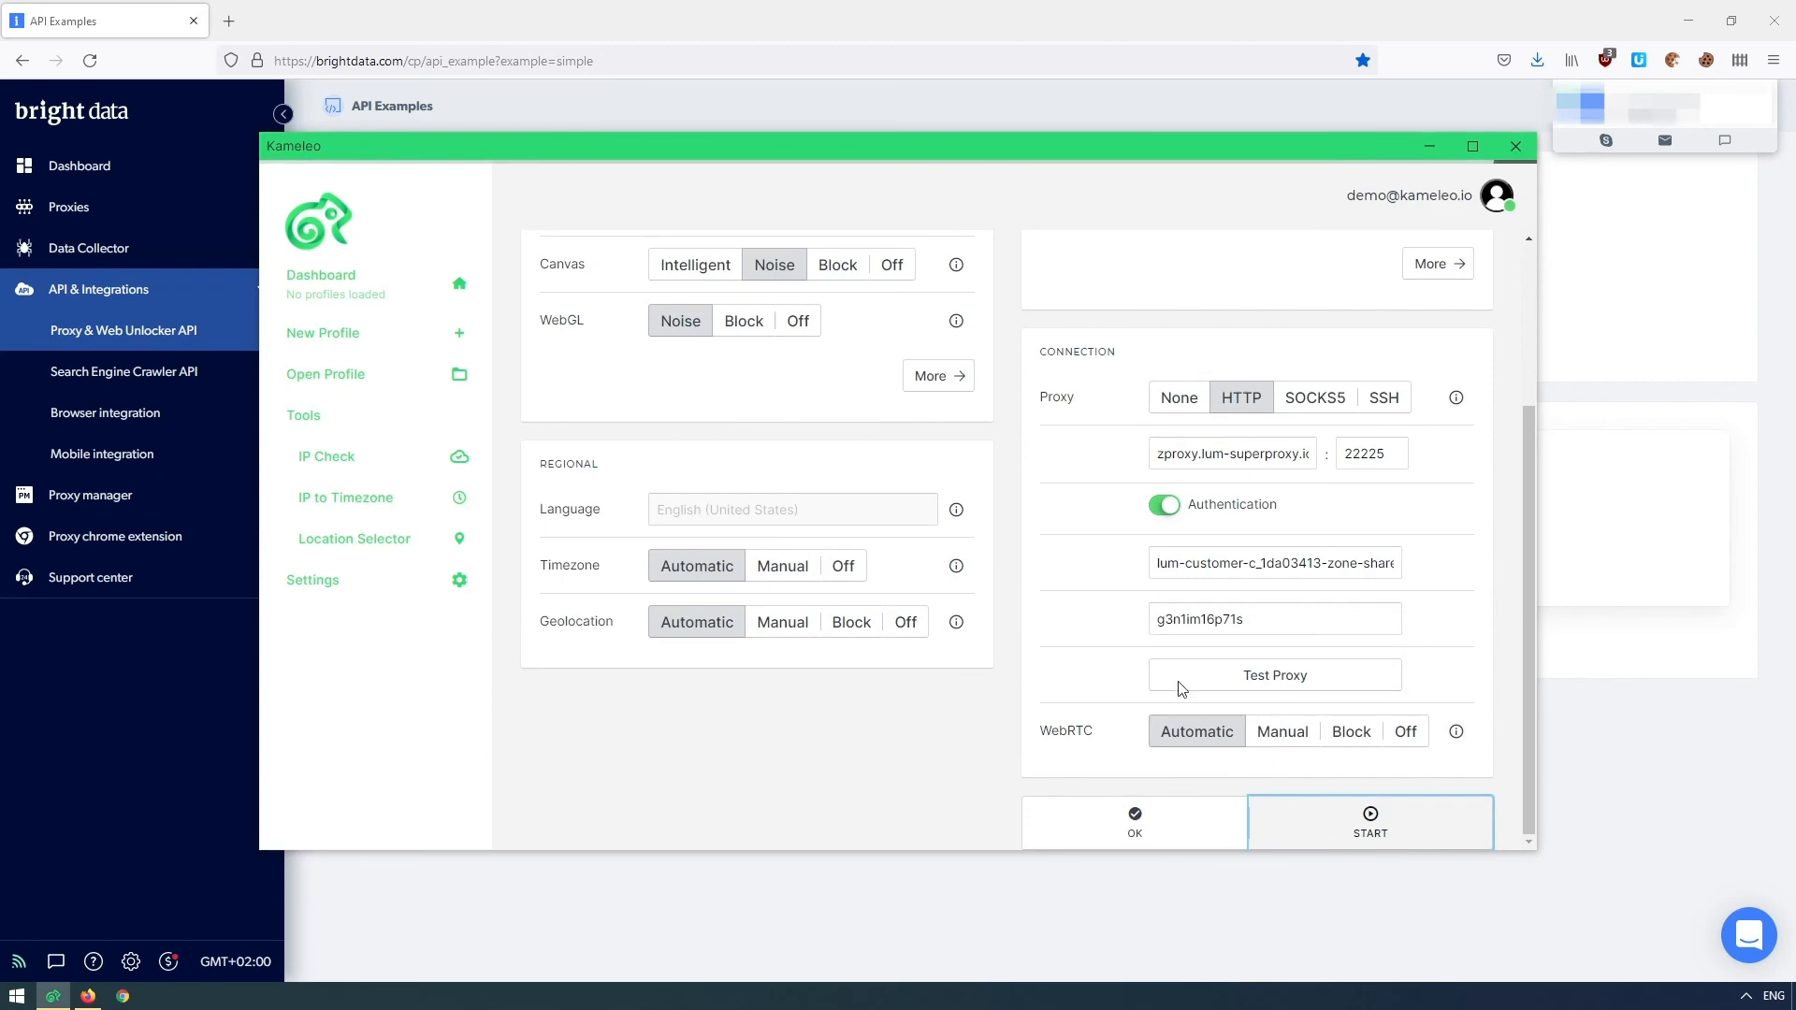
click(1370, 822)
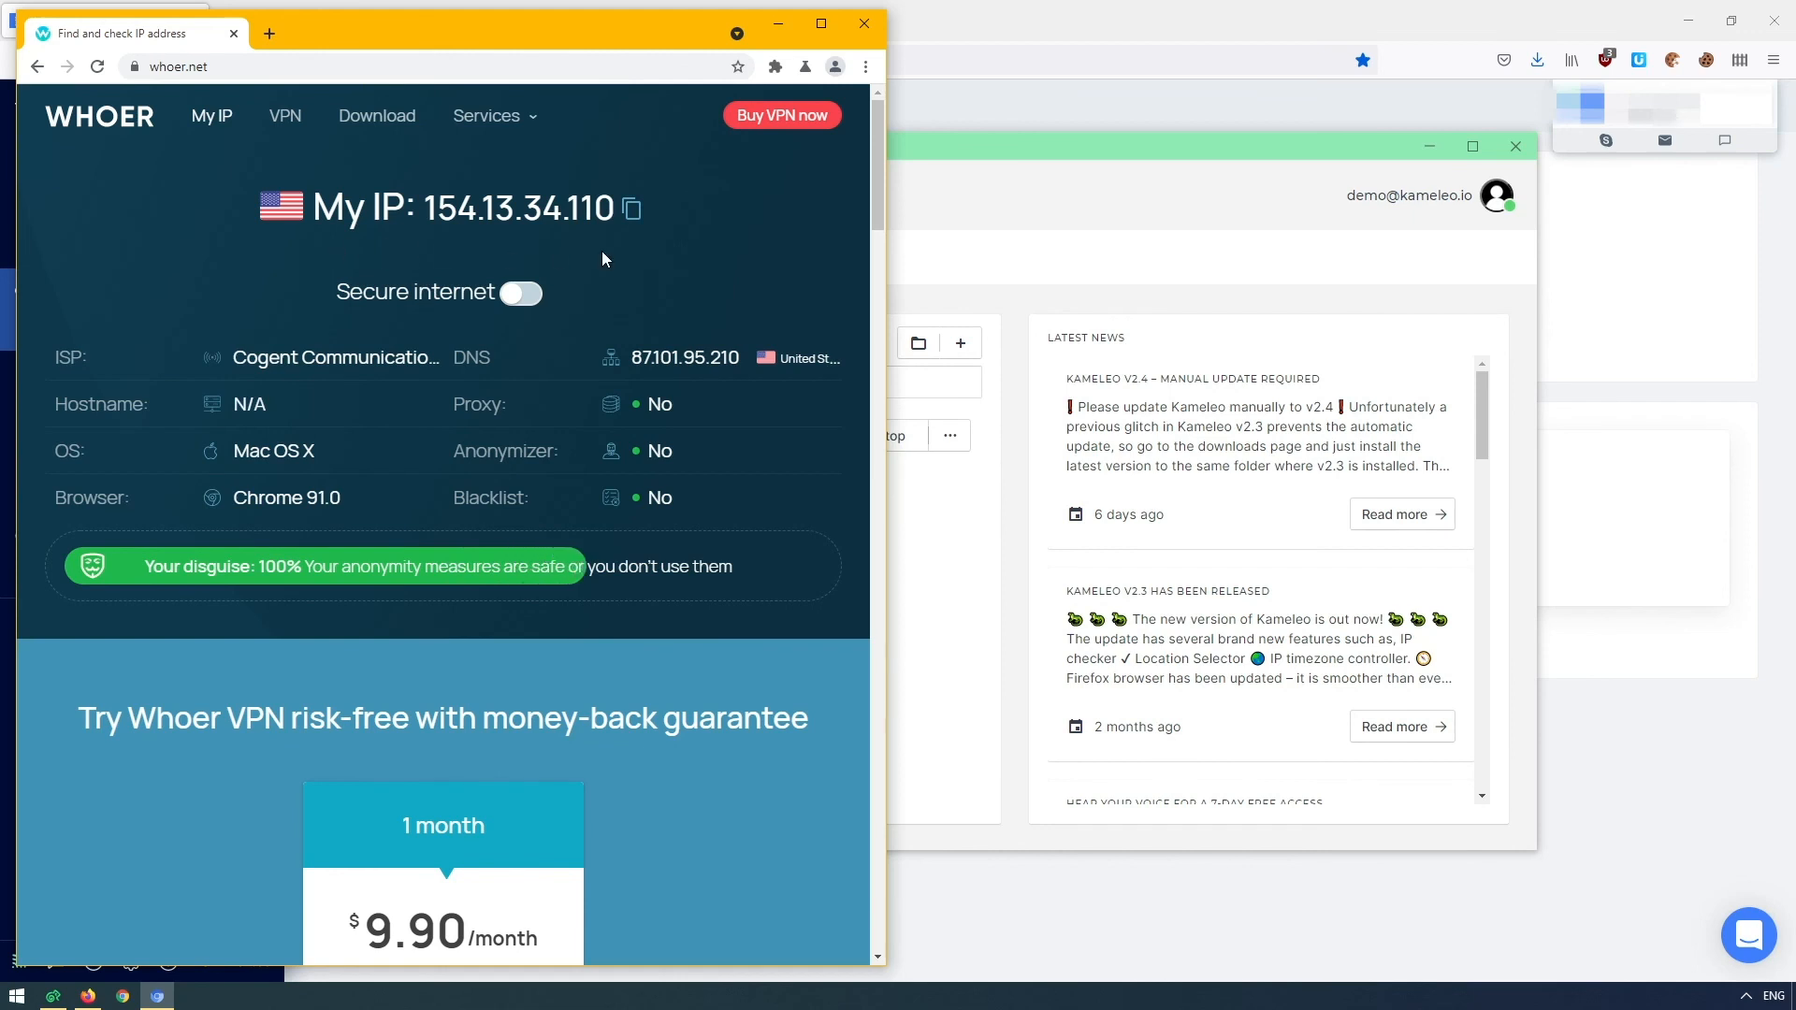
mouse_move(333, 596)
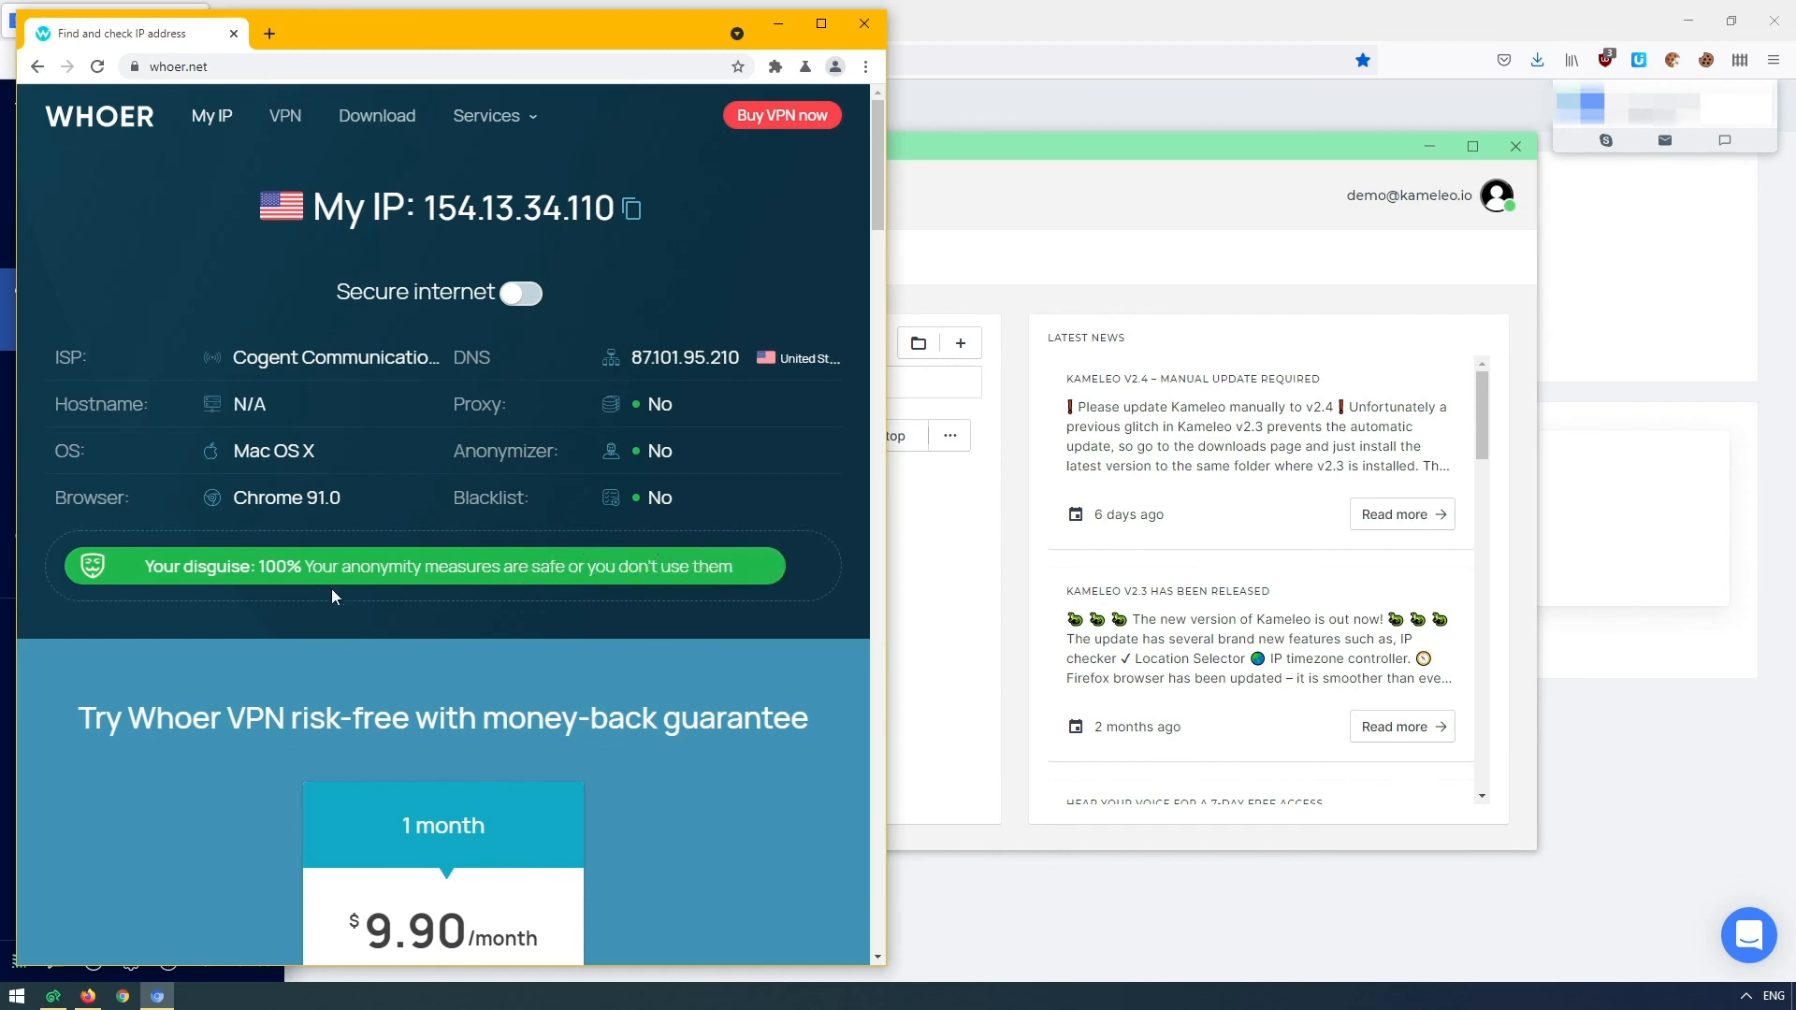
mouse_move(648, 609)
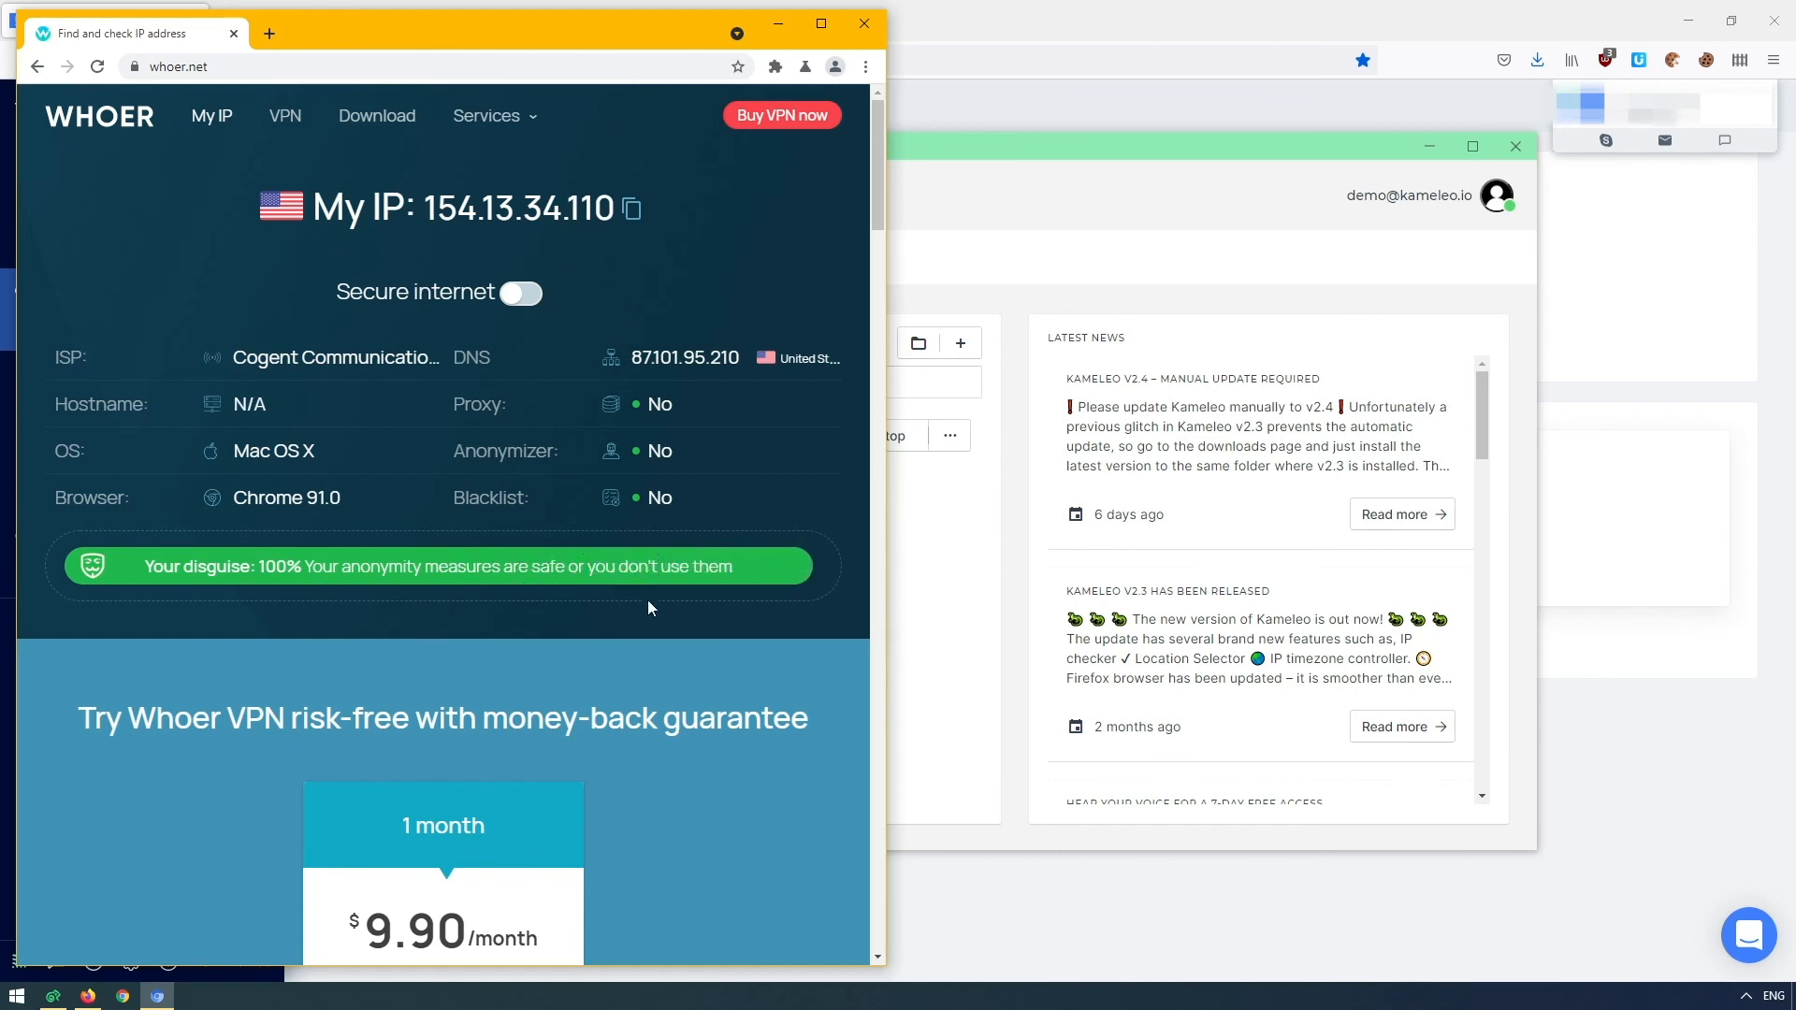